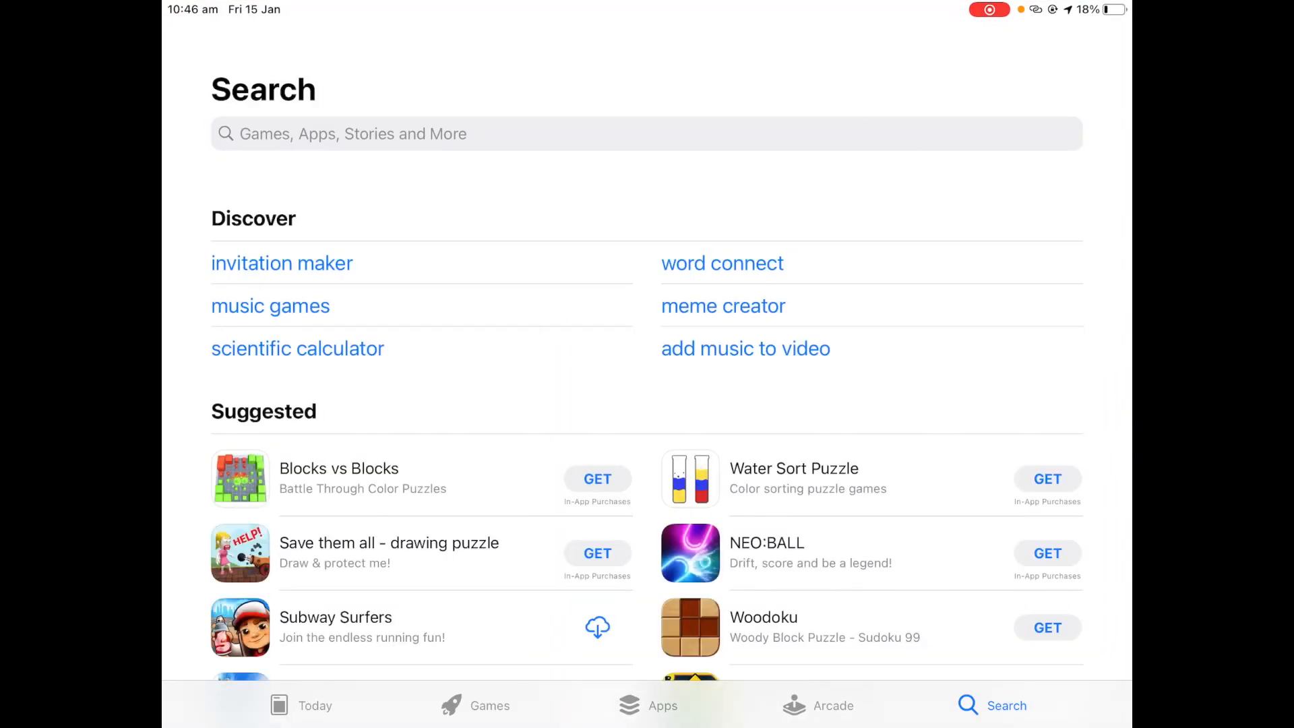
Step: Search the App Store for 'yam display' and scroll through the matching apps
{"action": "type", "text": "yam disp"}
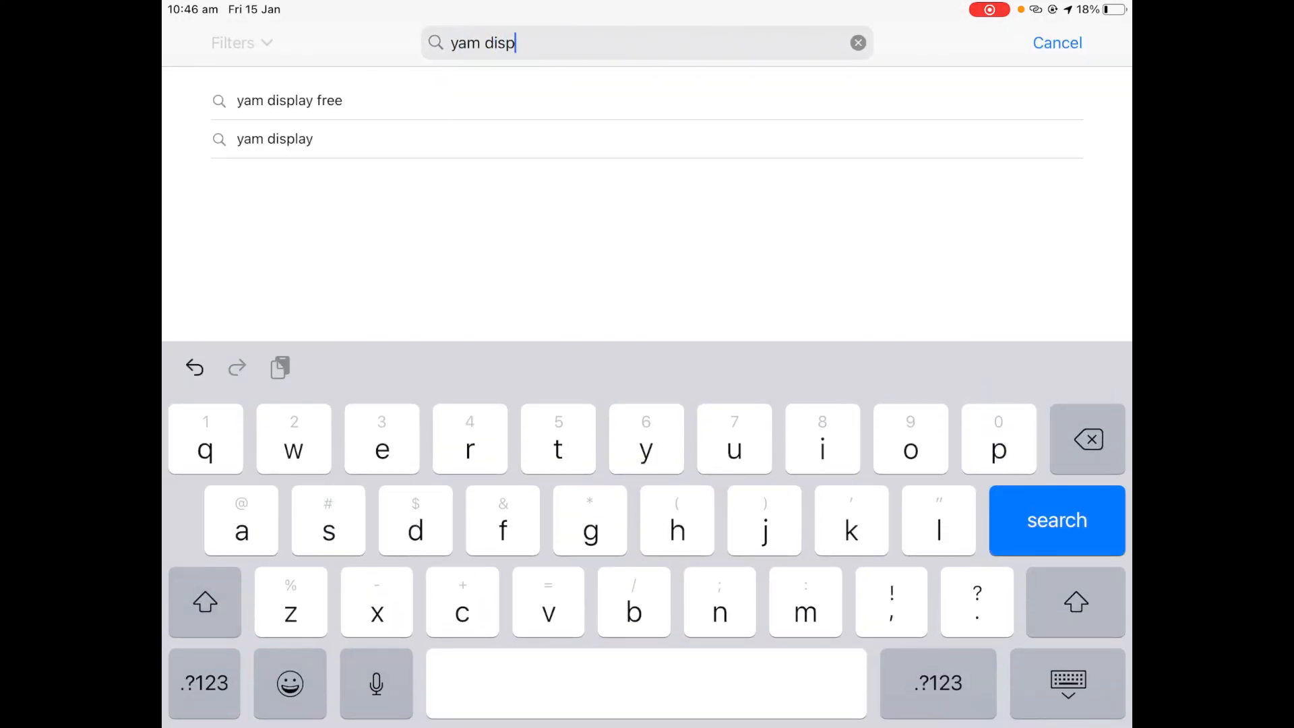
{"action": "left_click", "coordinate": [274, 139]}
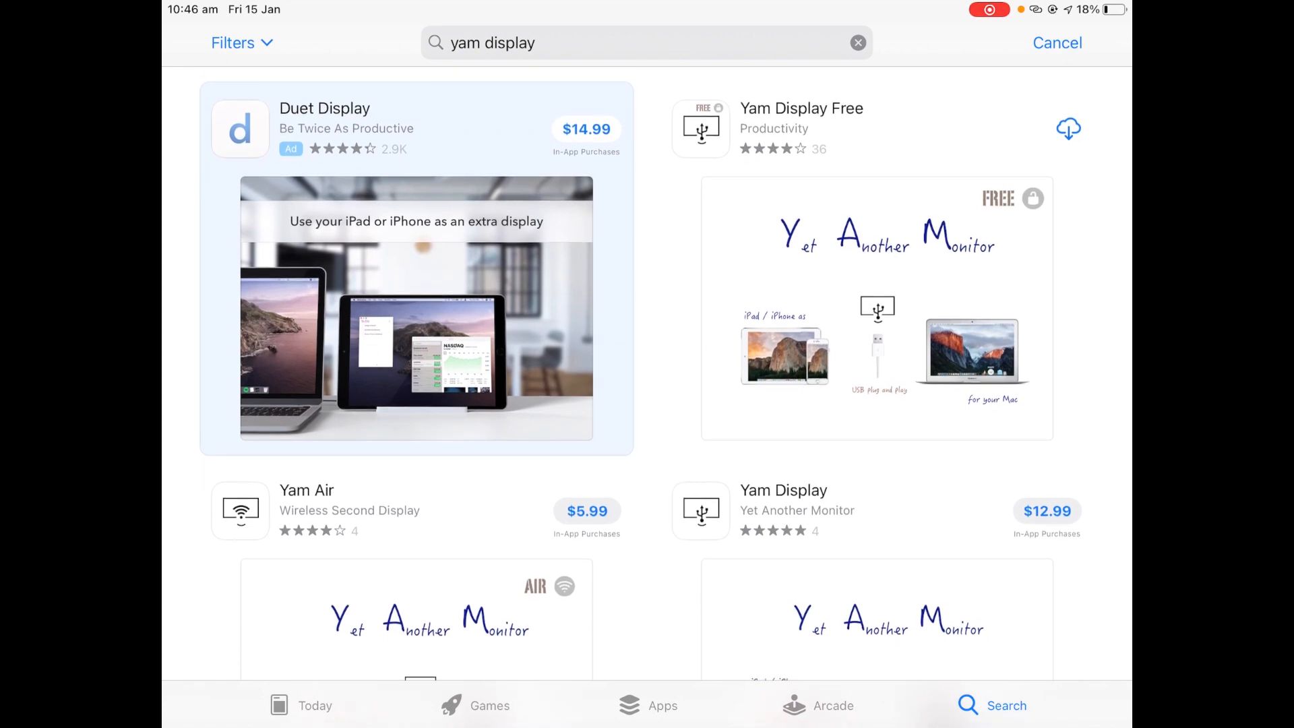
{"action": "scroll", "scroll_direction": "down", "scroll_amount": 3}
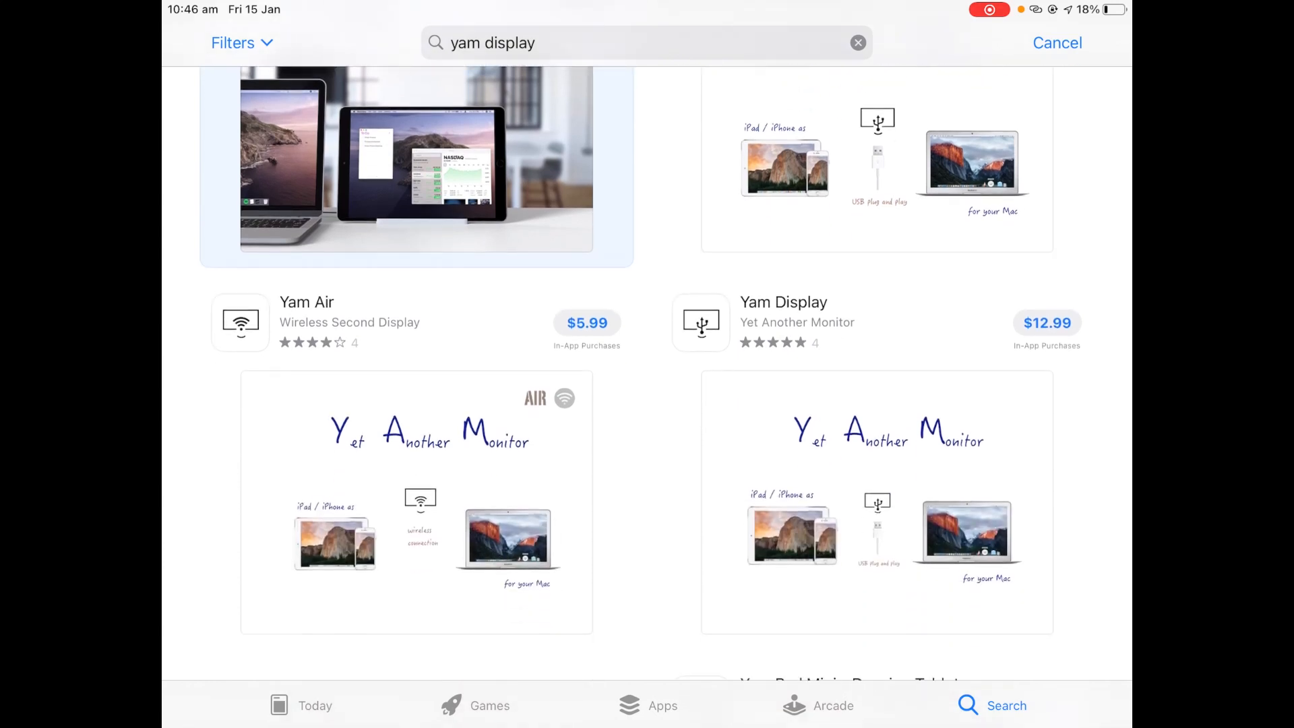
{"action": "scroll", "scroll_direction": "down", "scroll_amount": 3}
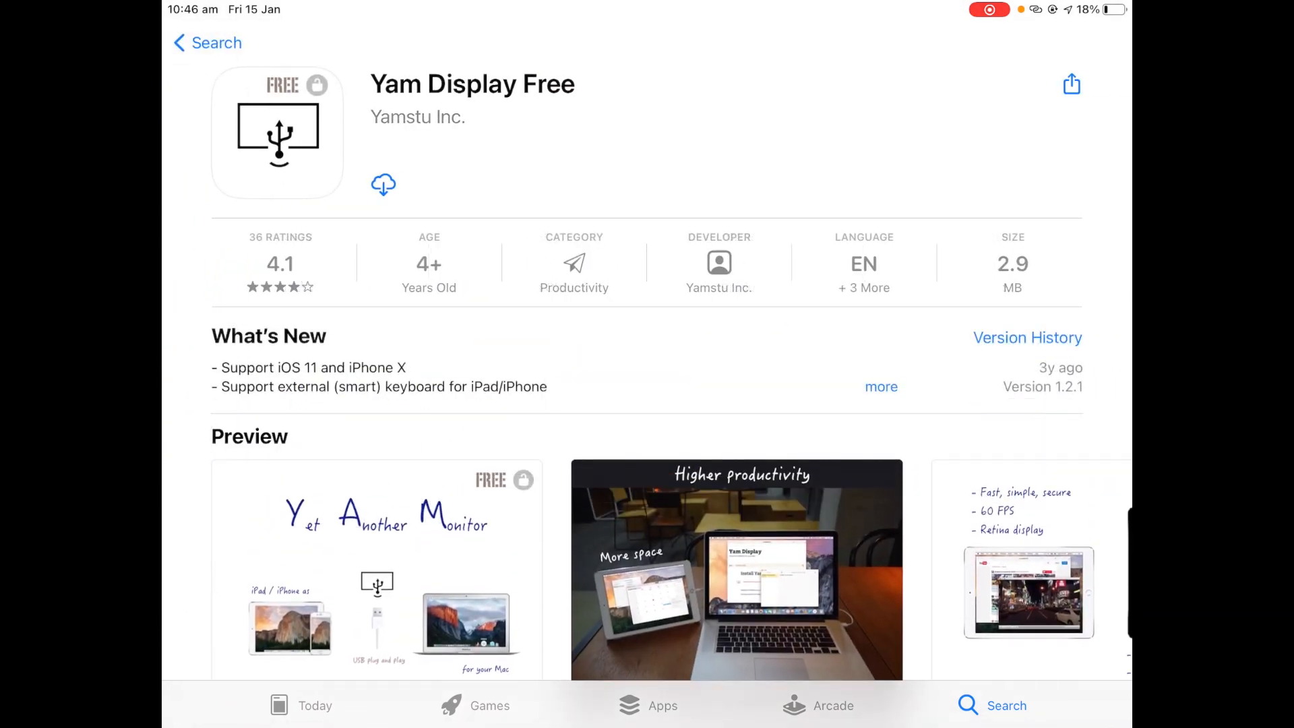
Step: Download Yam Display Free, confirming the download despite the Low Data Mode alert
{"action": "left_click", "coordinate": [382, 185]}
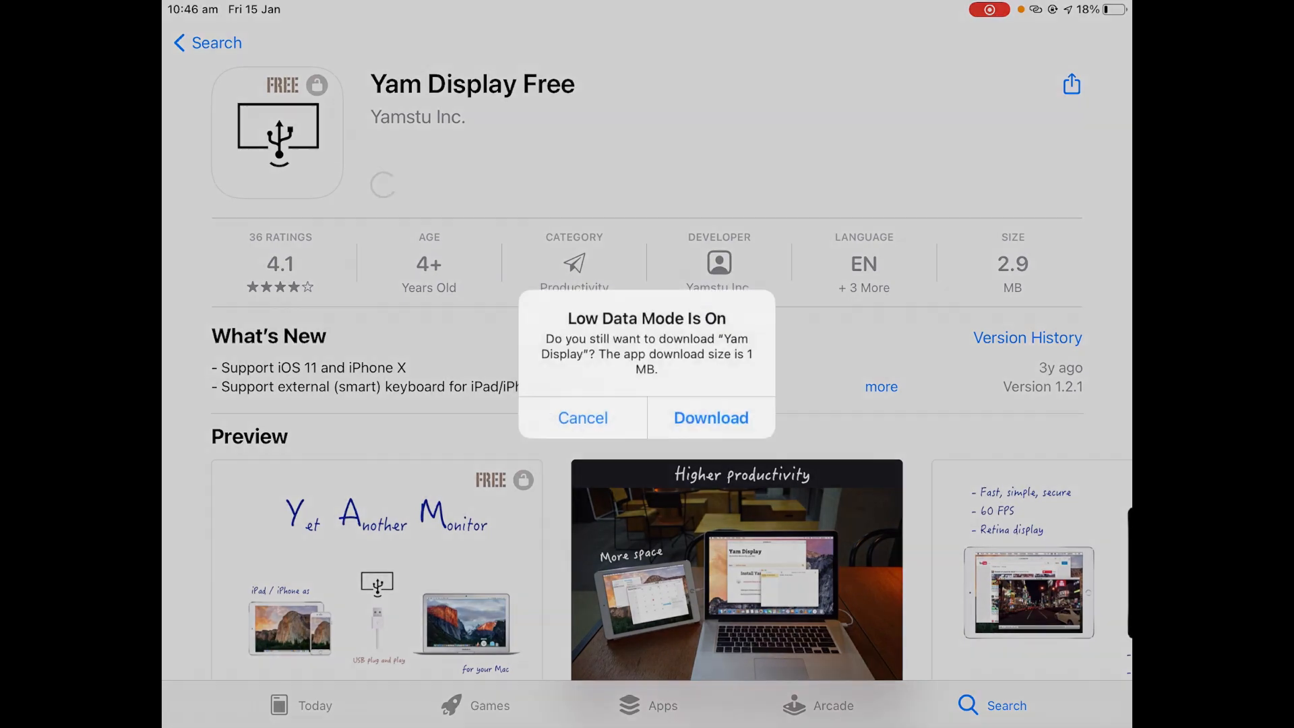
{"action": "left_click", "coordinate": [710, 417]}
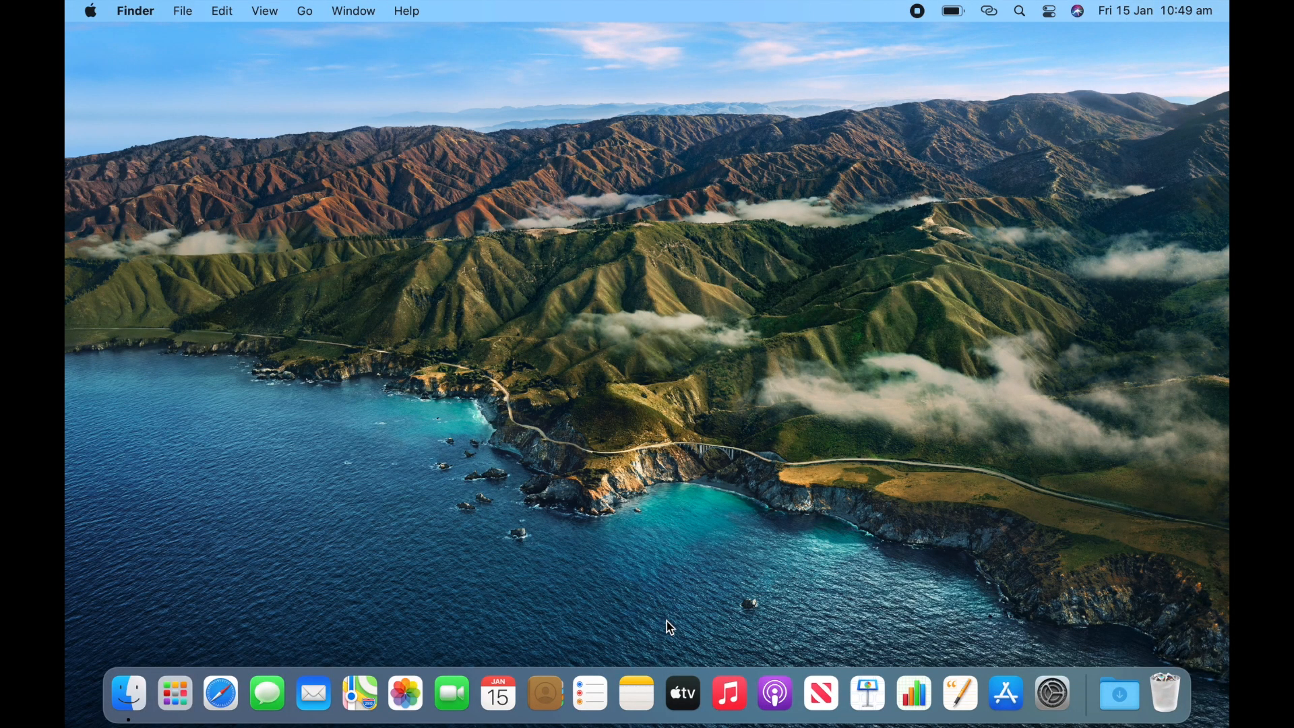
{"action": "mouse_move", "coordinate": [229, 658]}
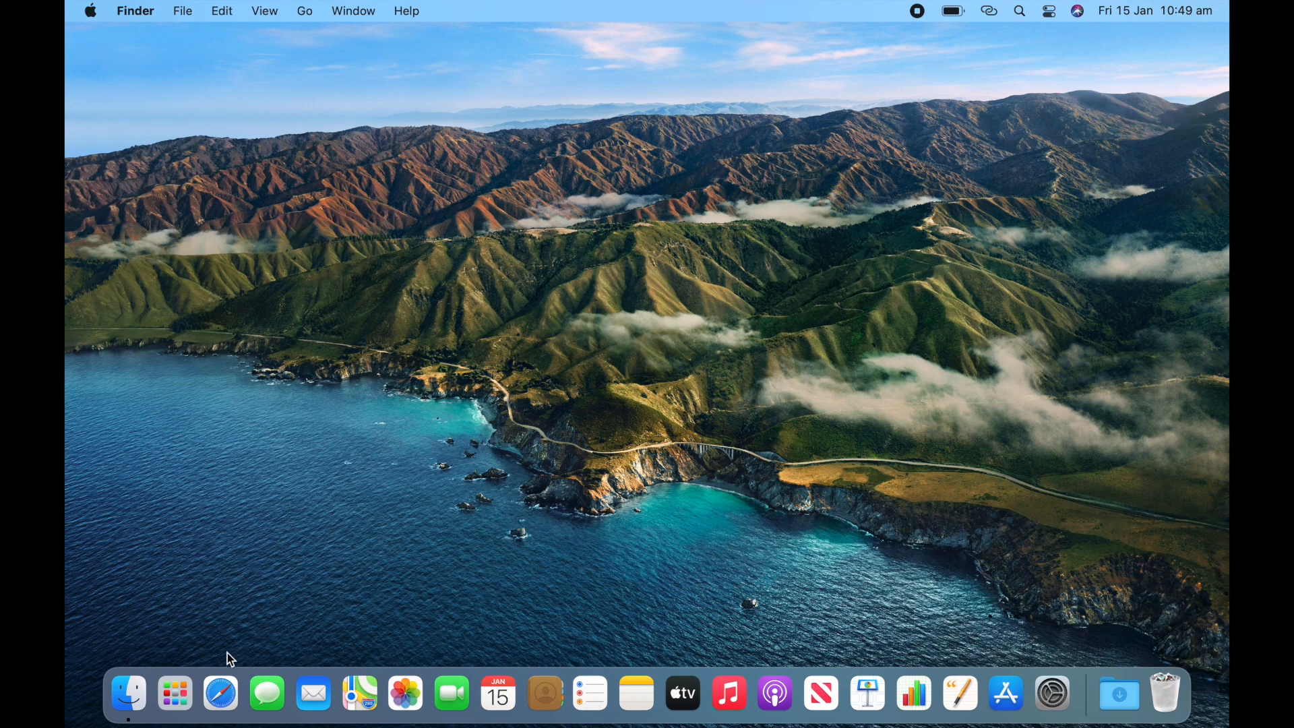
Step: Open Safari and search Google for 'yam display'
{"action": "left_click", "coordinate": [220, 693]}
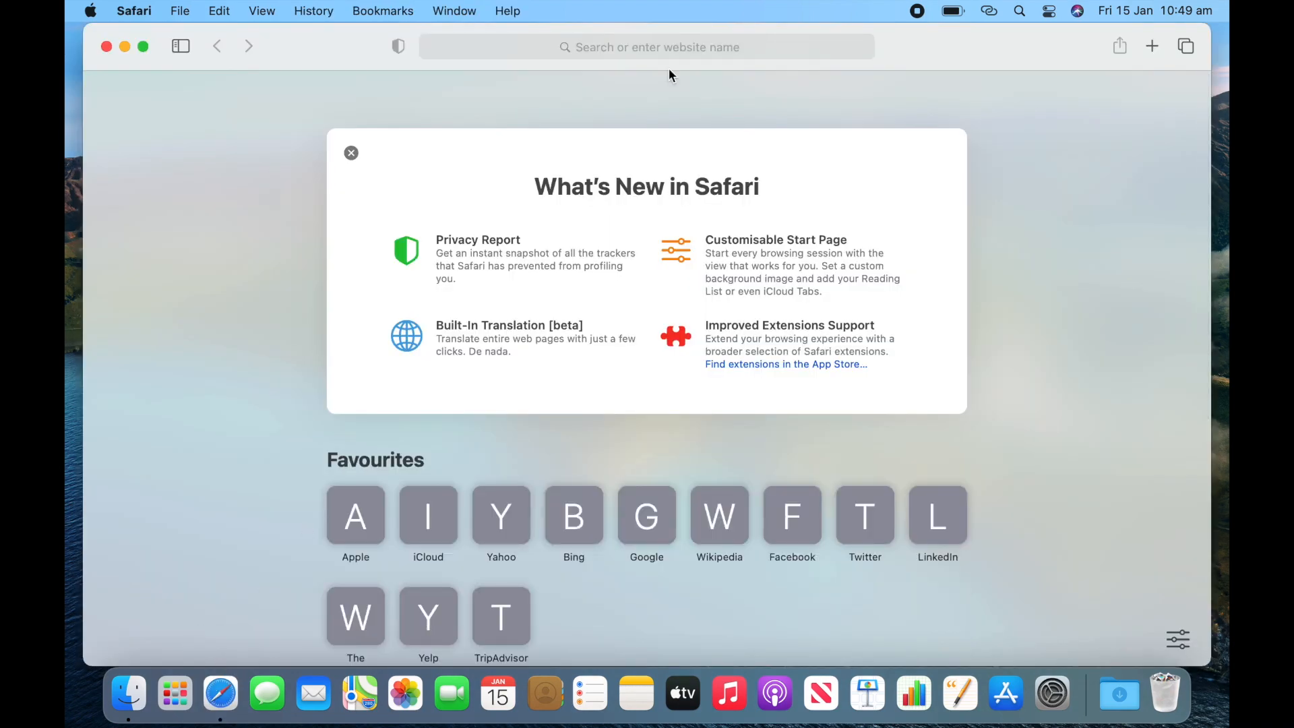
{"action": "type", "text": "yam d"}
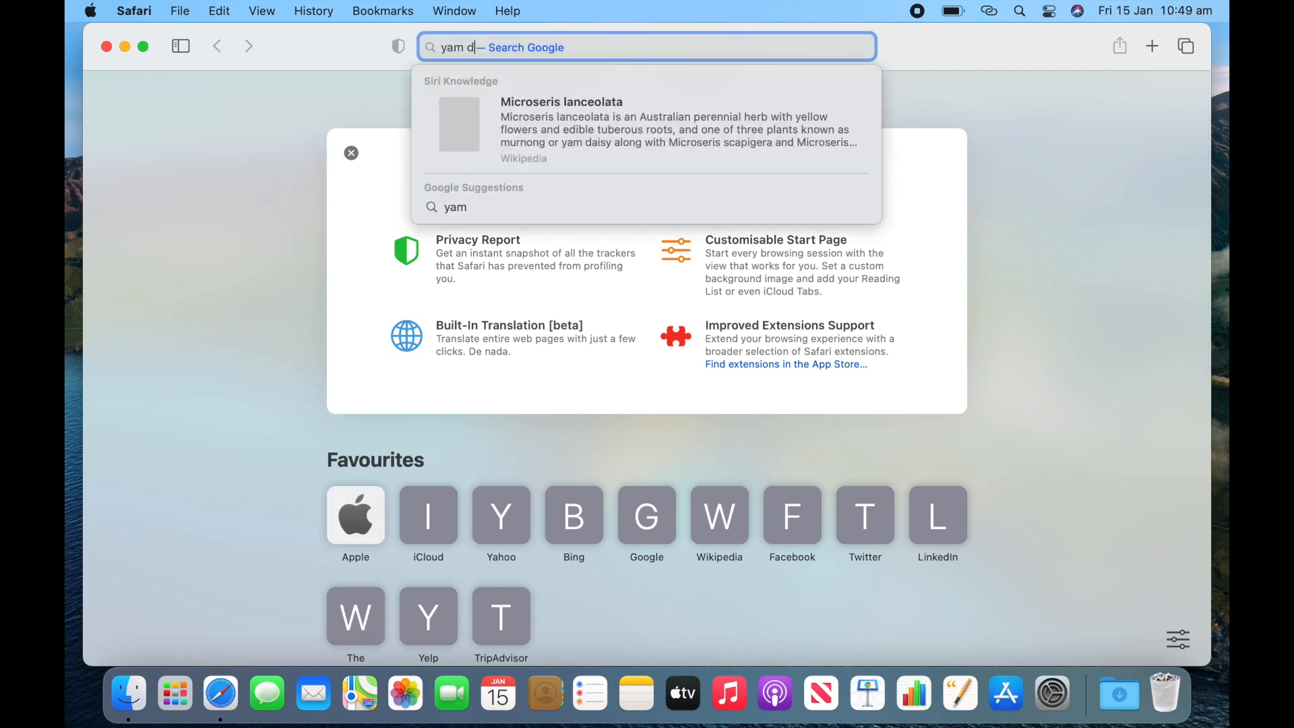
{"action": "type", "text": "isplay"}
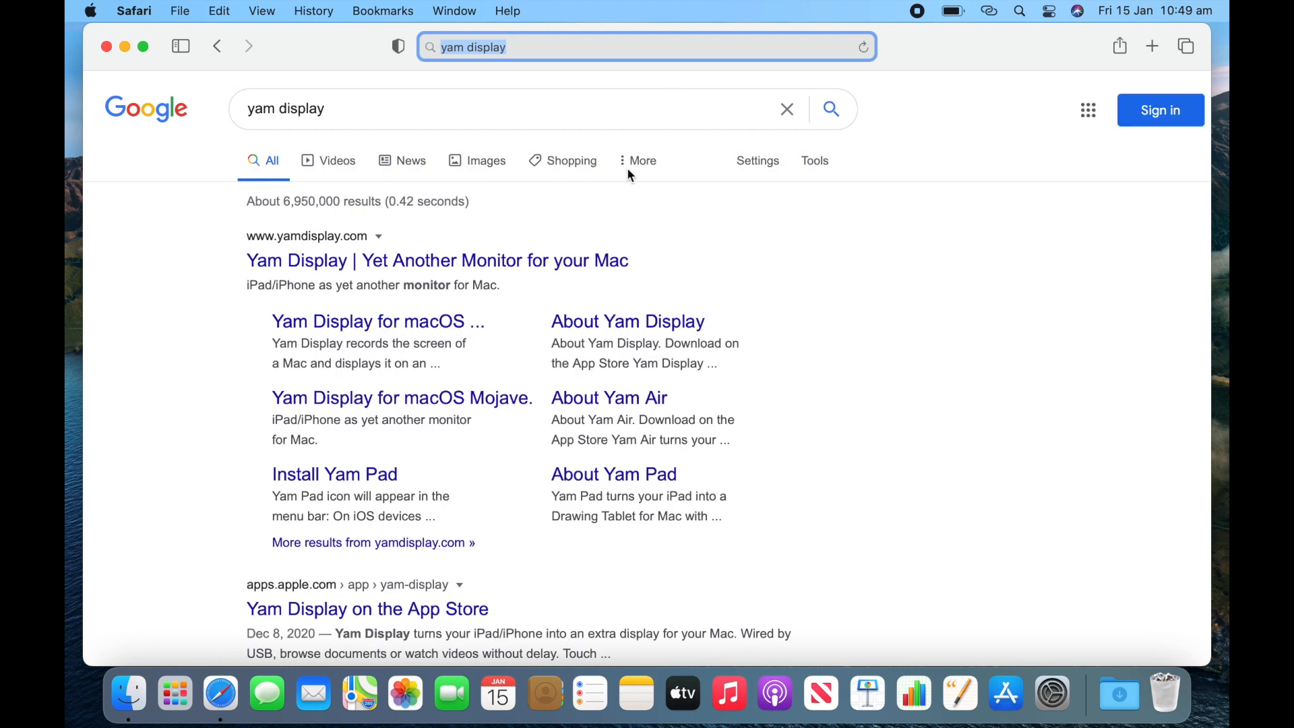
{"action": "mouse_move", "coordinate": [334, 265]}
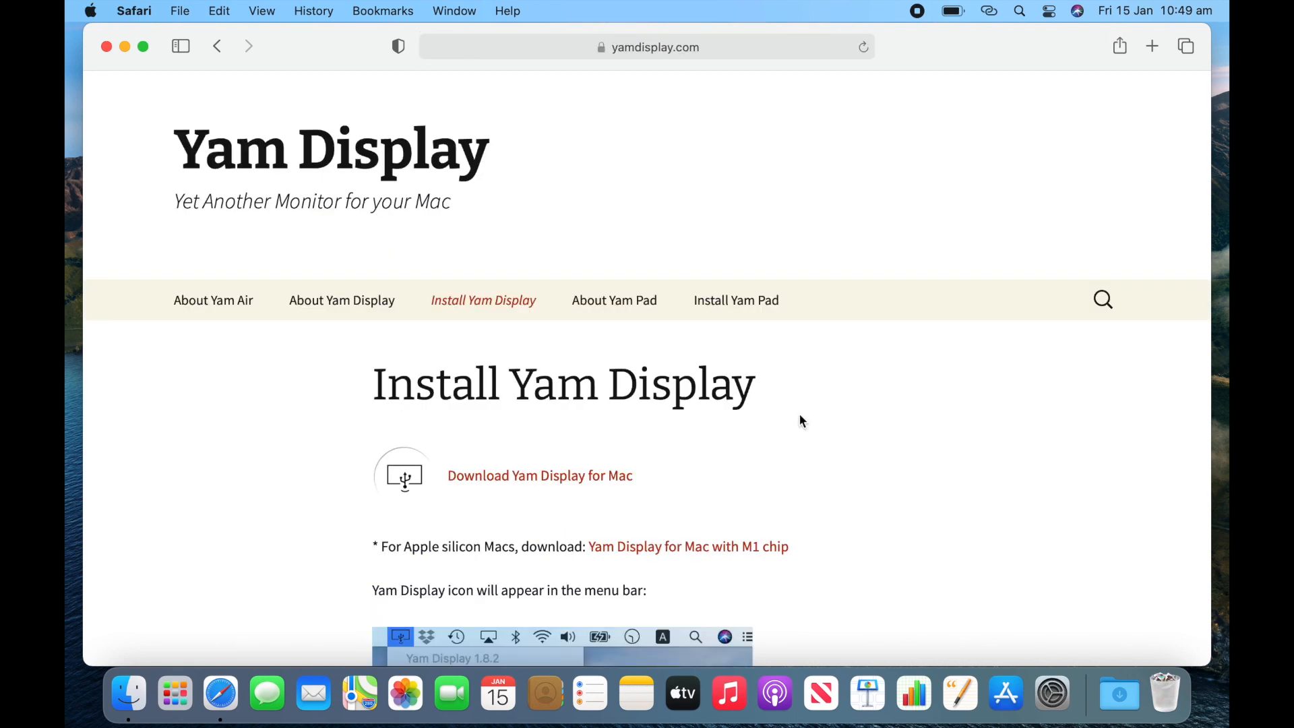
{"action": "mouse_move", "coordinate": [659, 482]}
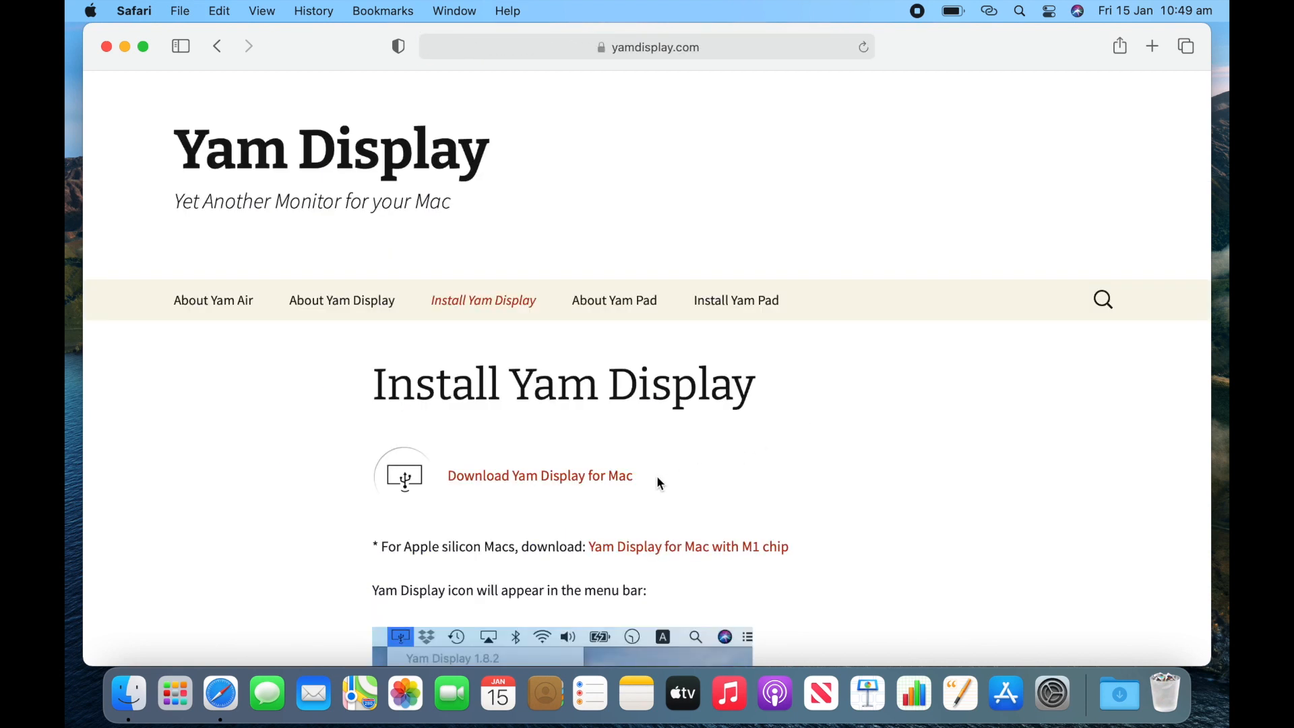
Step: Download Yam Display for Mac from yamdisplay.com's install page and allow the site's download
{"action": "scroll", "scroll_direction": "down", "scroll_amount": 3}
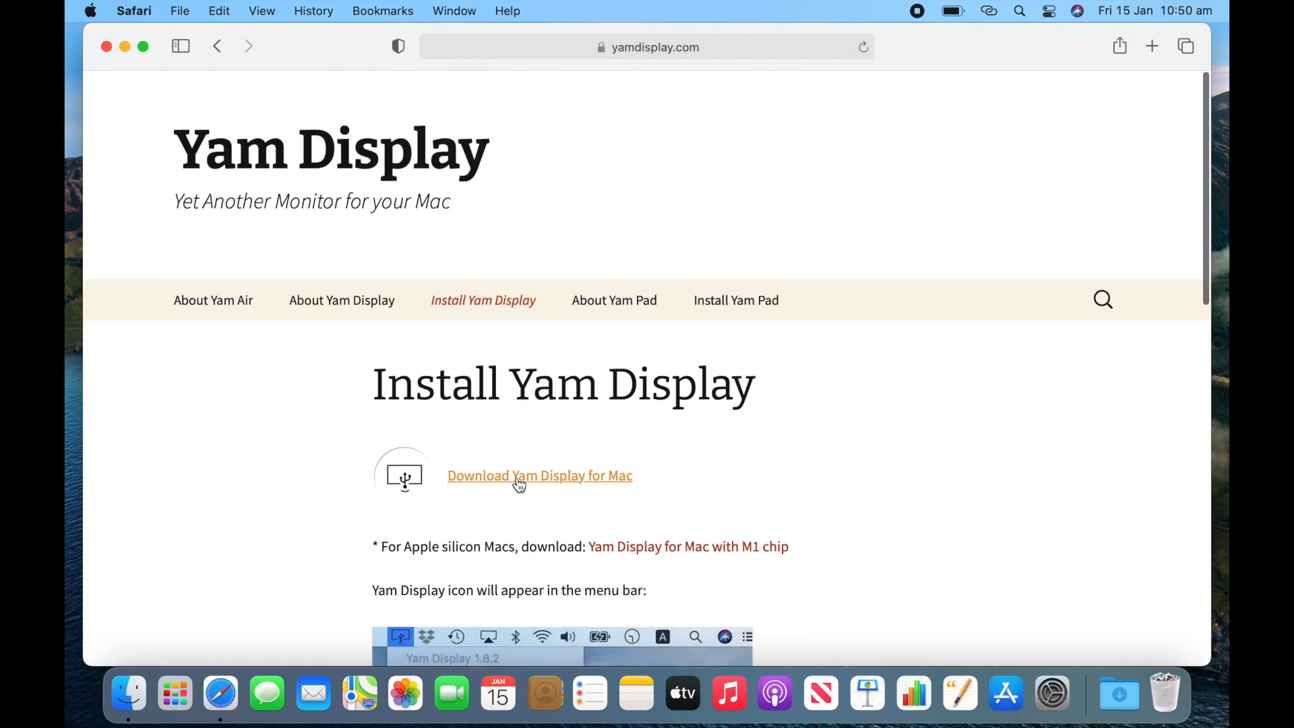
{"action": "mouse_move", "coordinate": [529, 479]}
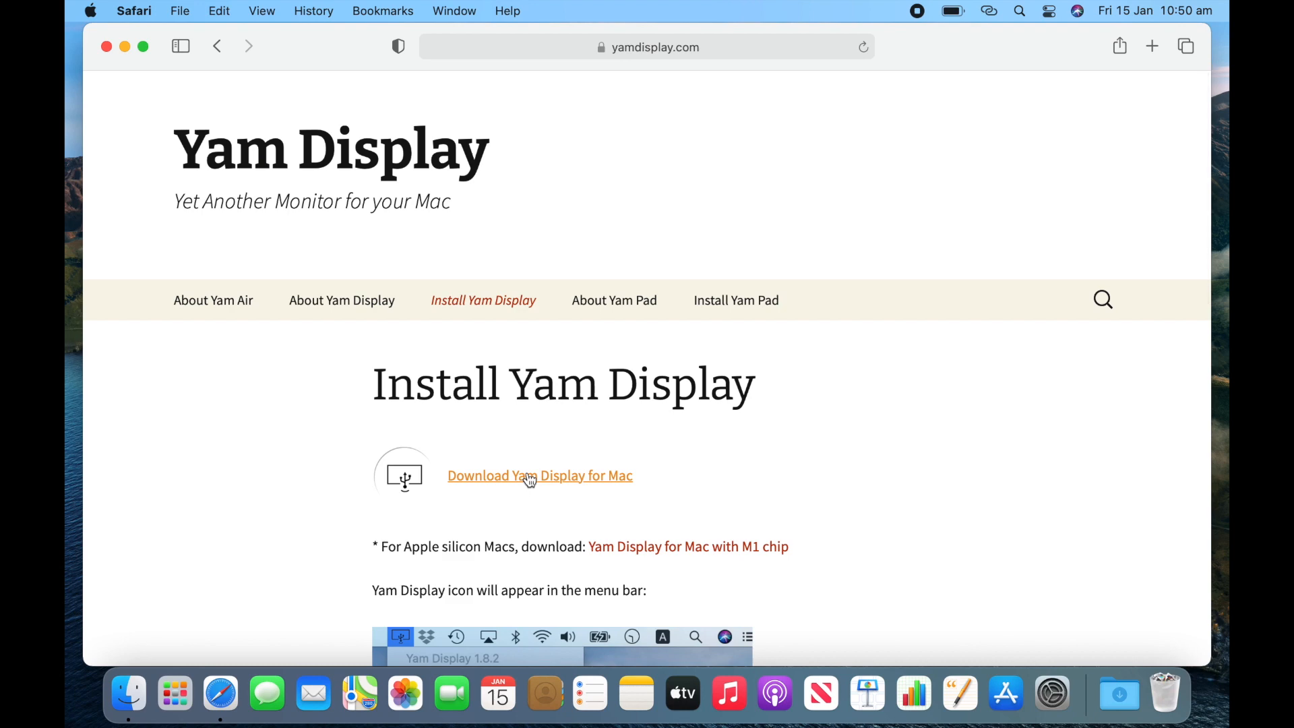
{"action": "left_click", "coordinate": [539, 476]}
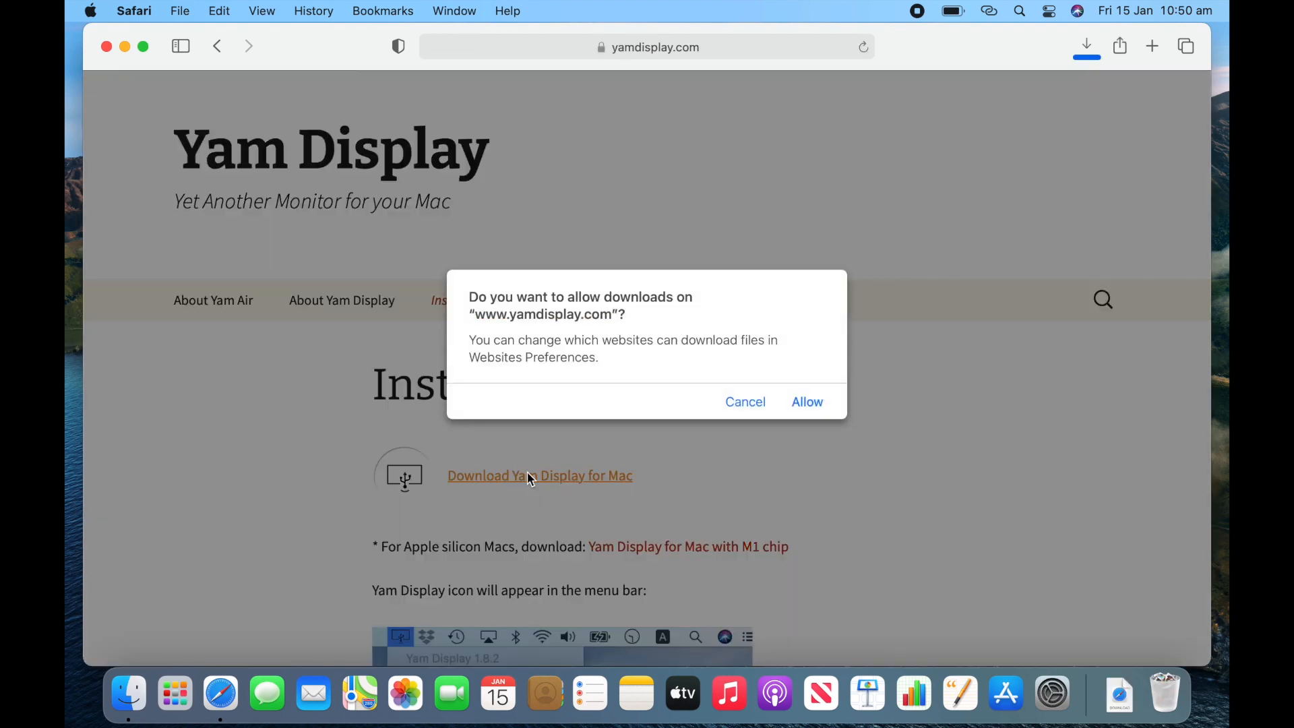
{"action": "left_click", "coordinate": [807, 402]}
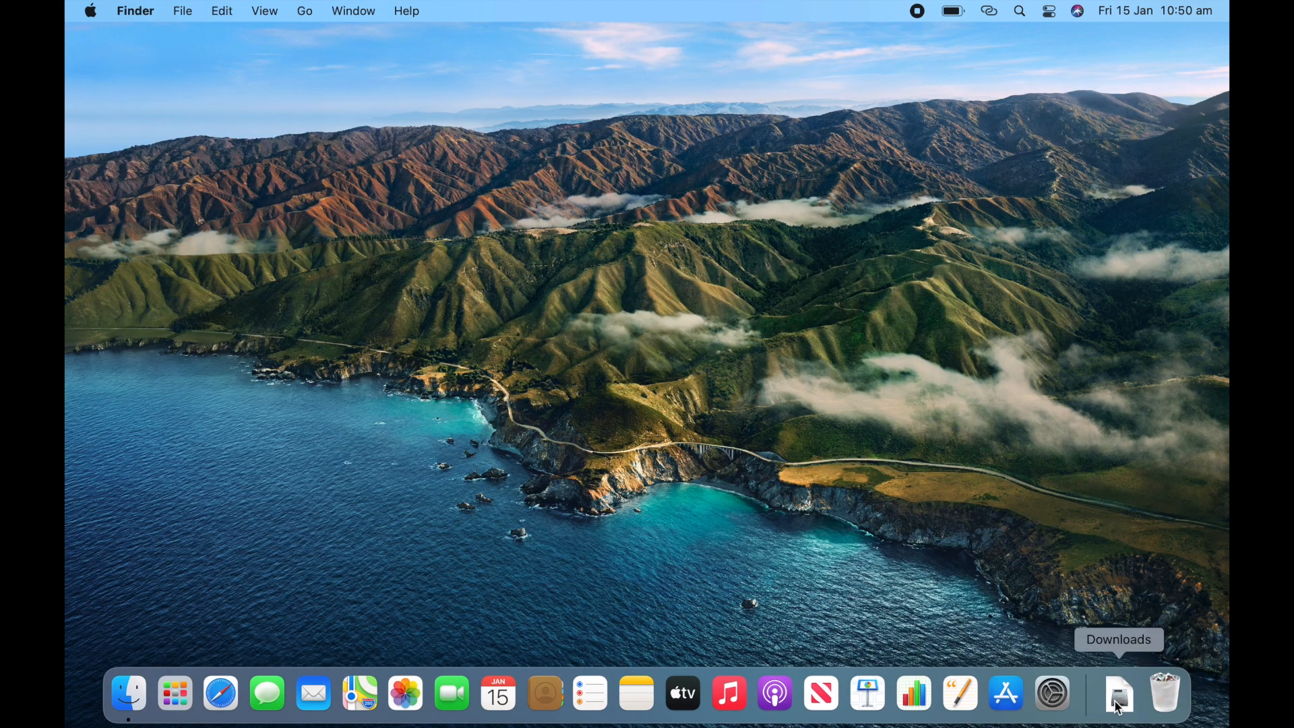
Step: Open the downloaded Yam Display disk image and drag the app onto Applications
{"action": "left_click", "coordinate": [1118, 703]}
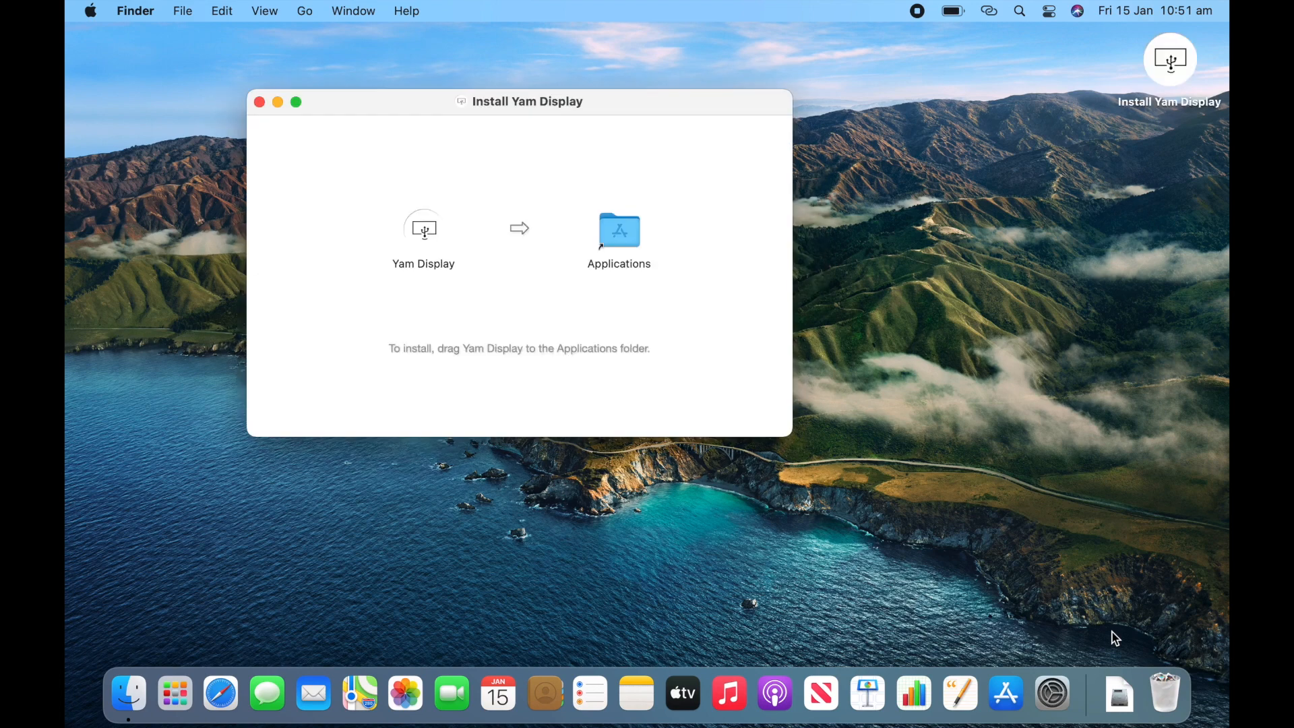
{"action": "mouse_move", "coordinate": [467, 281]}
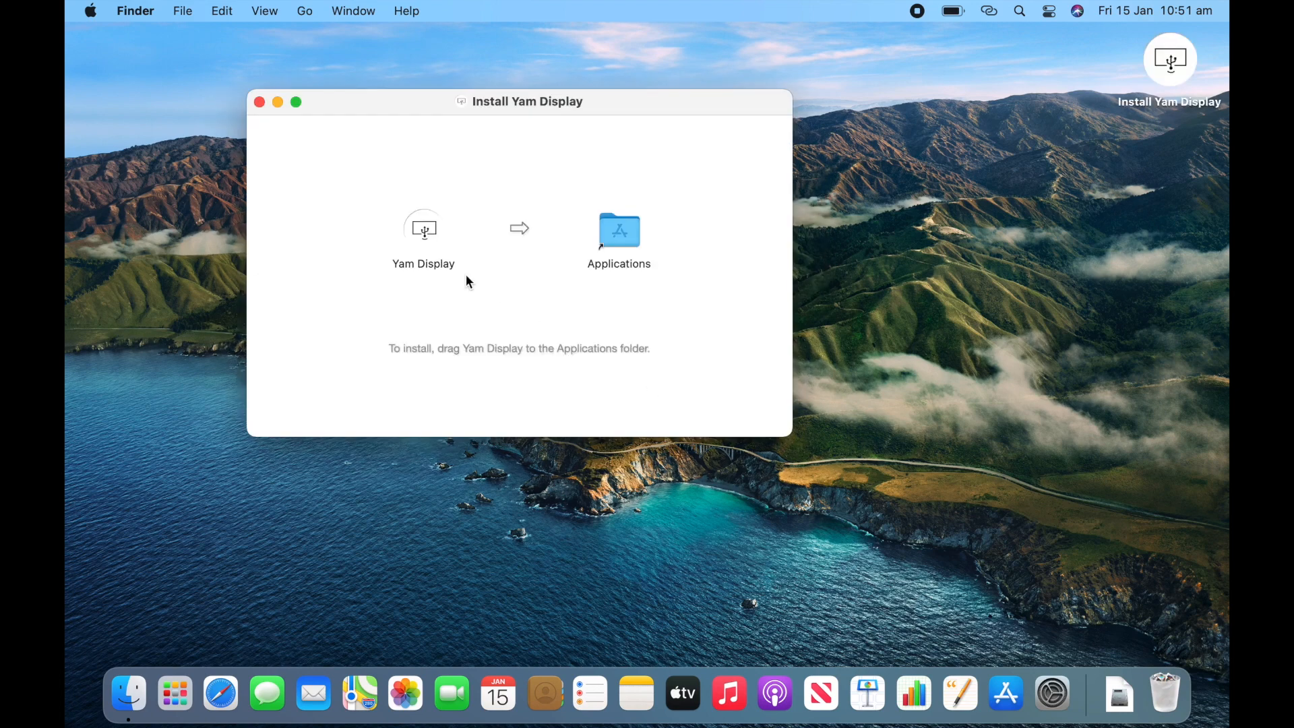
{"action": "left_click_drag", "start_coordinate": [423, 228], "coordinate": [562, 272]}
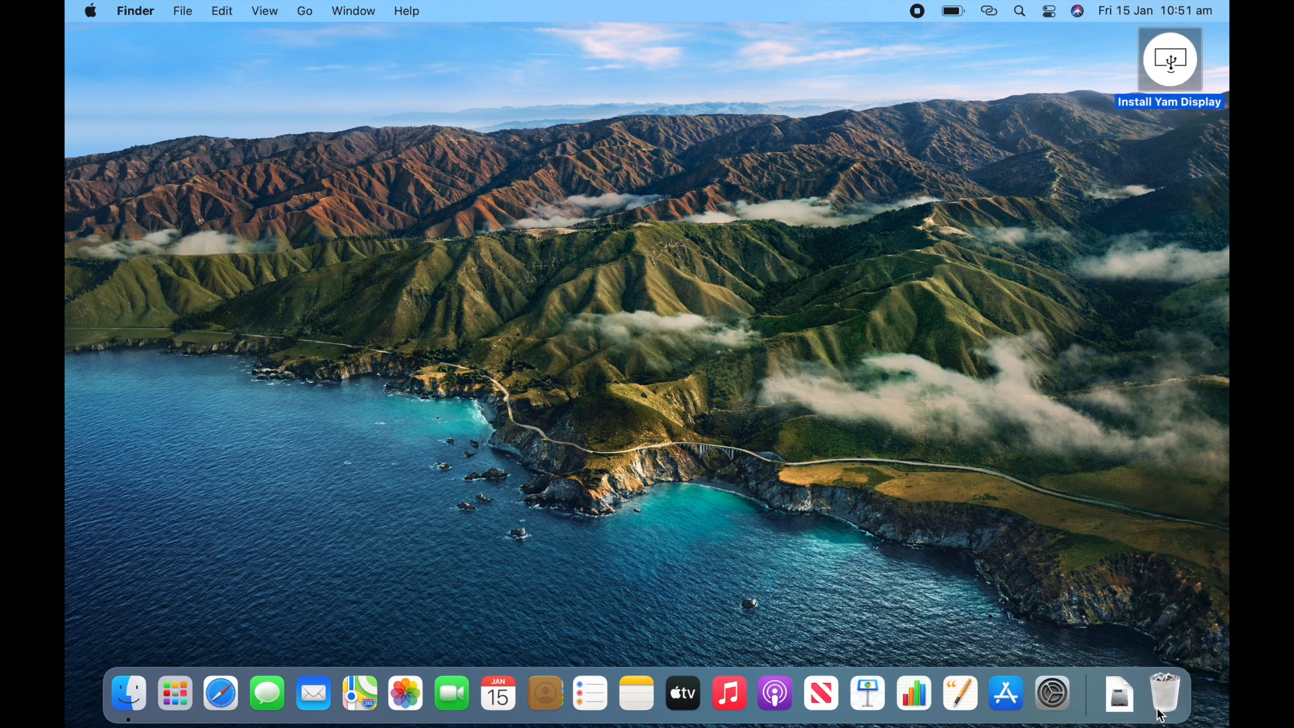
{"action": "mouse_move", "coordinate": [1070, 120]}
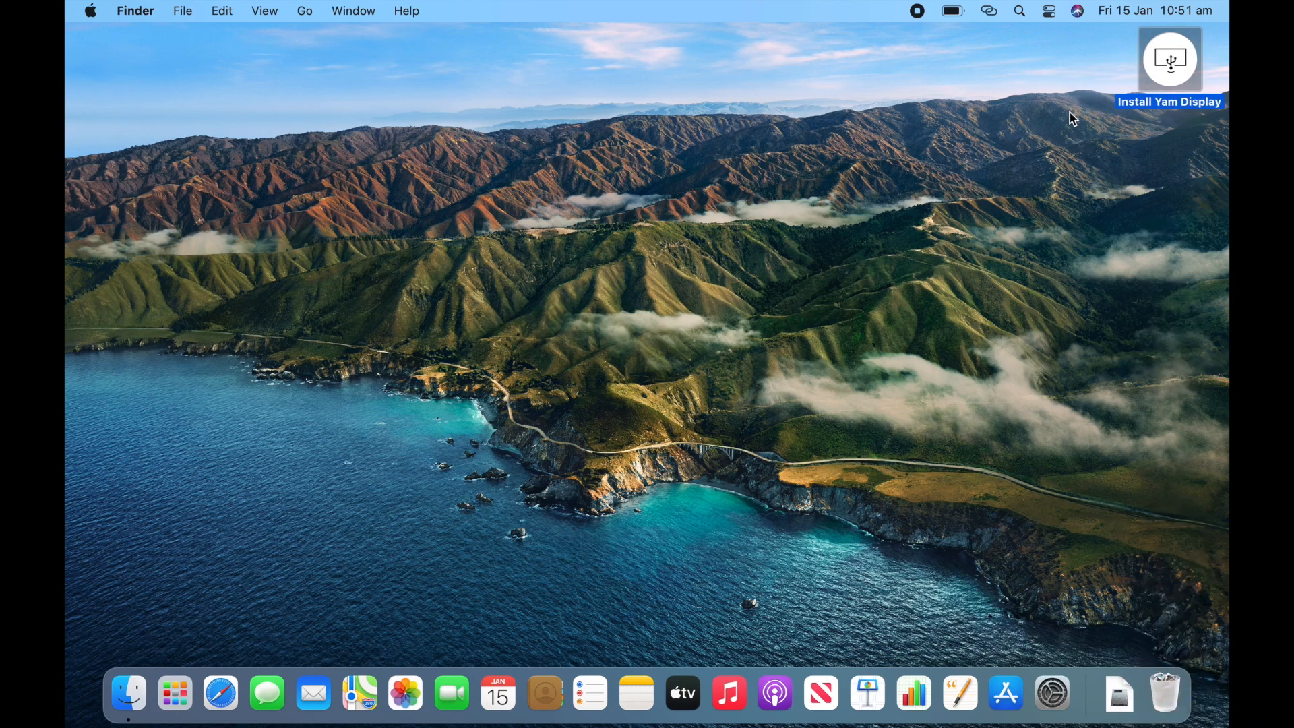
Step: Launch Yam Display and confirm opening the app downloaded from the internet
{"action": "left_click", "coordinate": [1018, 14]}
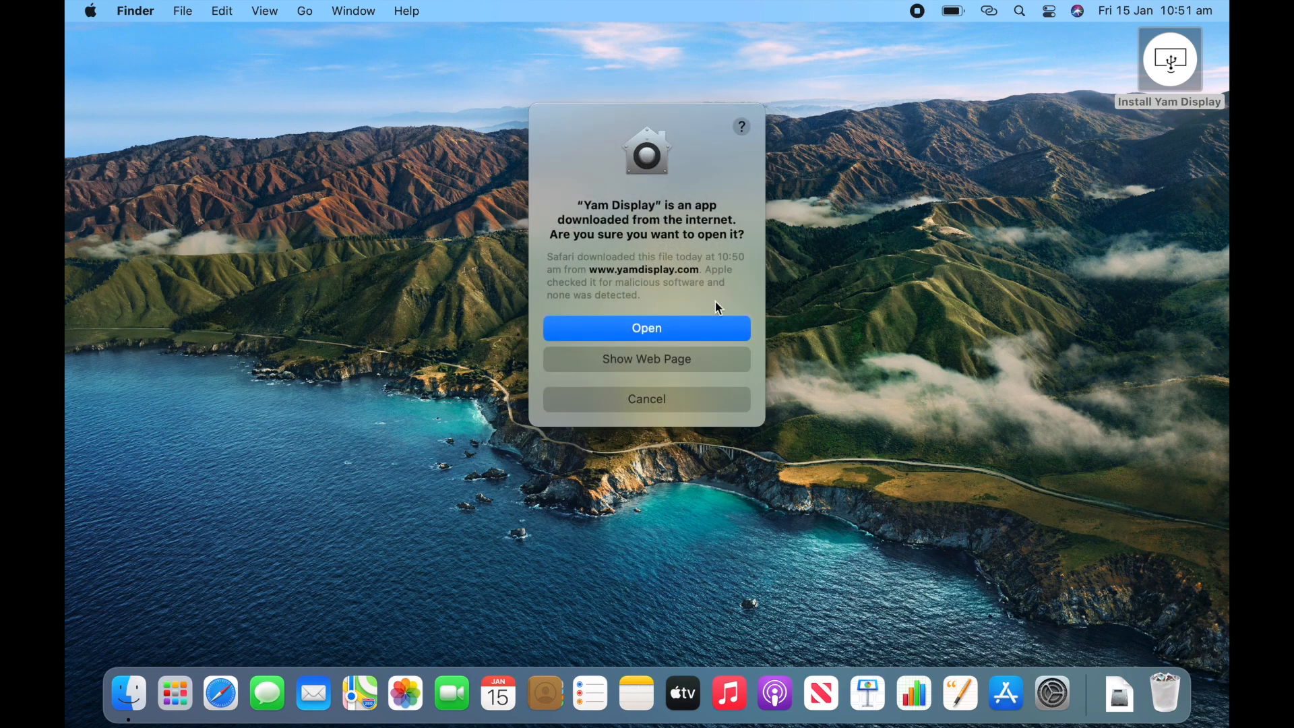
{"action": "left_click", "coordinate": [647, 328]}
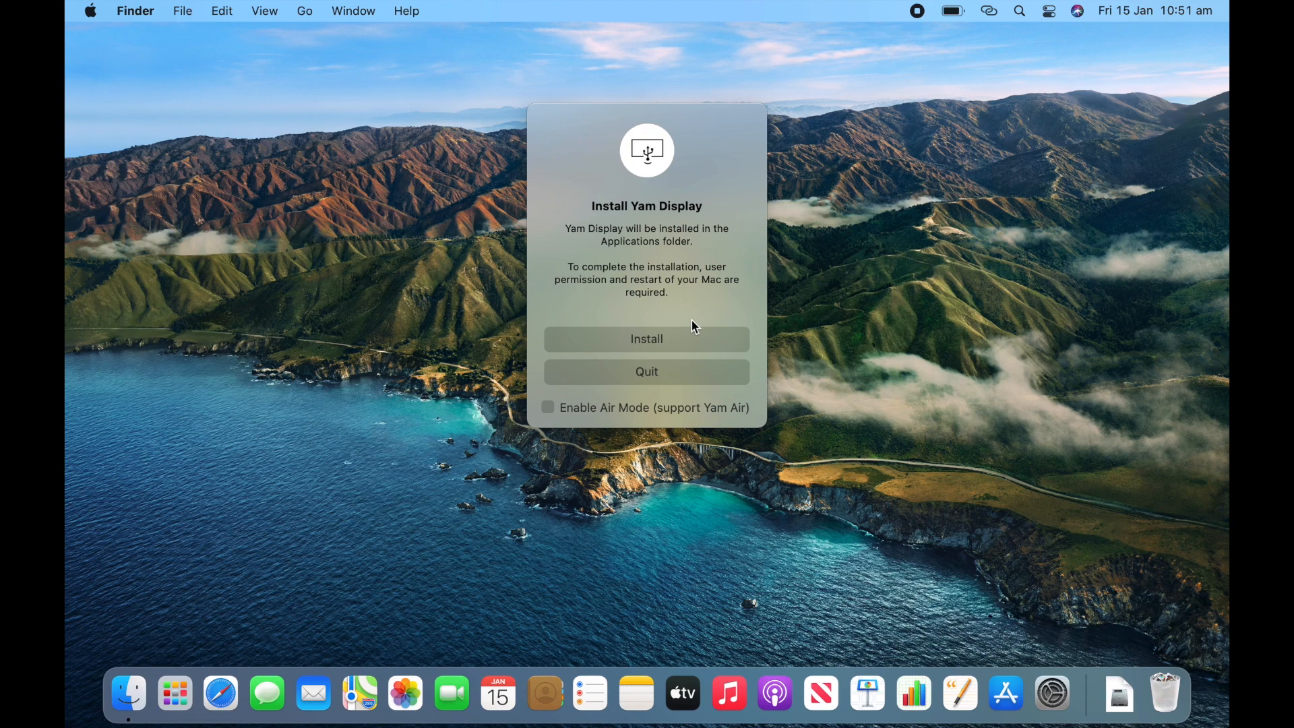
Step: Install Yam Display, unlock Security & Privacy to allow Yamstu Inc., and restart the Mac
{"action": "left_click", "coordinate": [646, 339]}
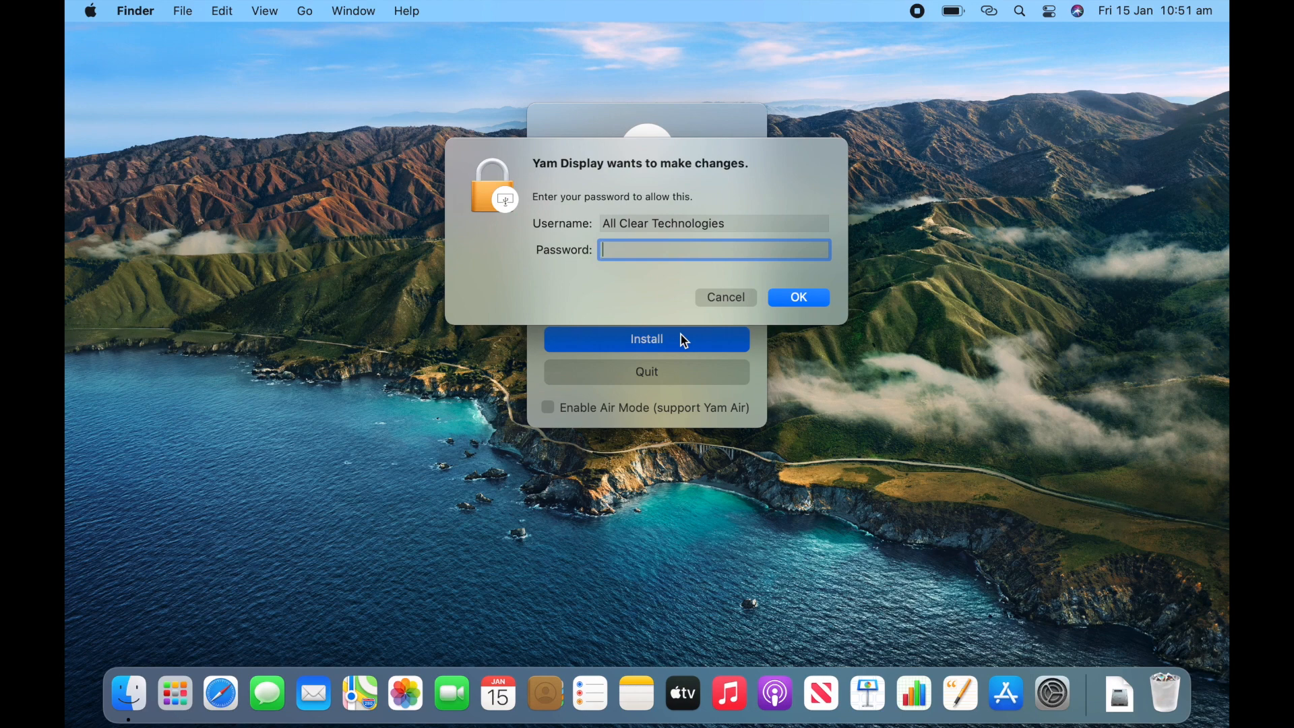
{"action": "left_click", "coordinate": [798, 297]}
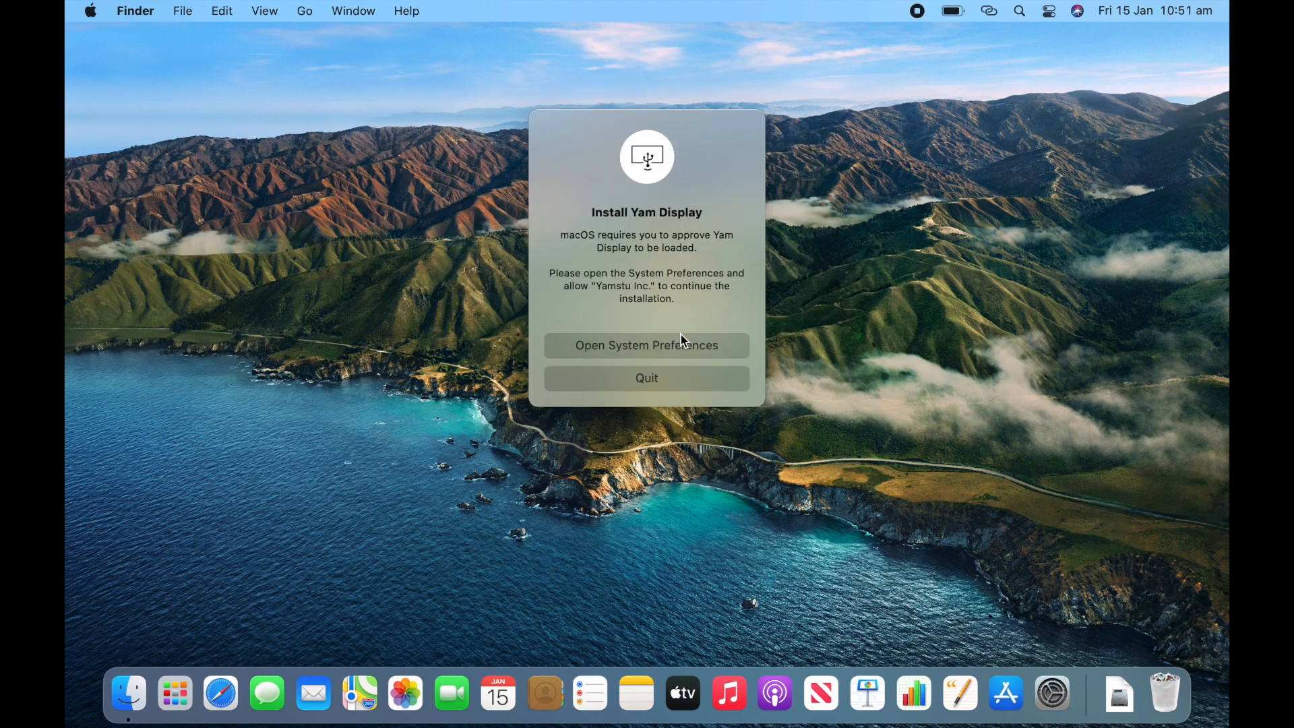
{"action": "mouse_move", "coordinate": [711, 311]}
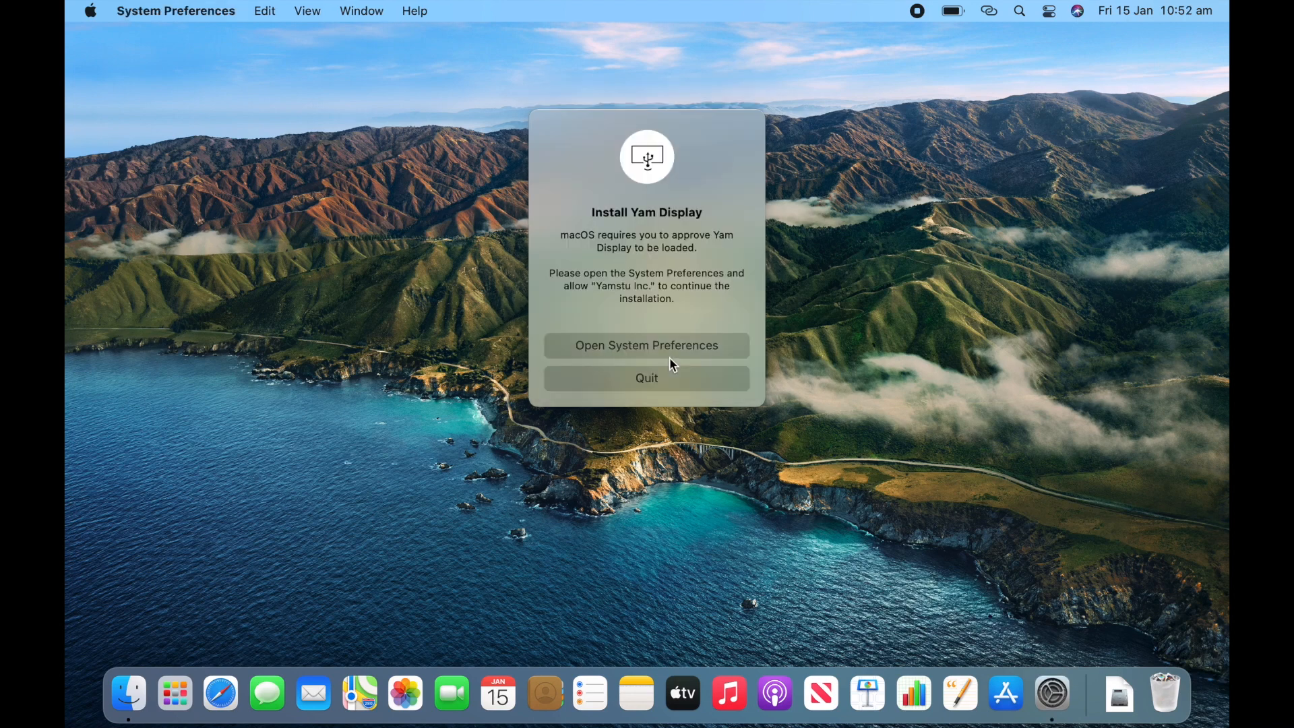
{"action": "left_click", "coordinate": [645, 345]}
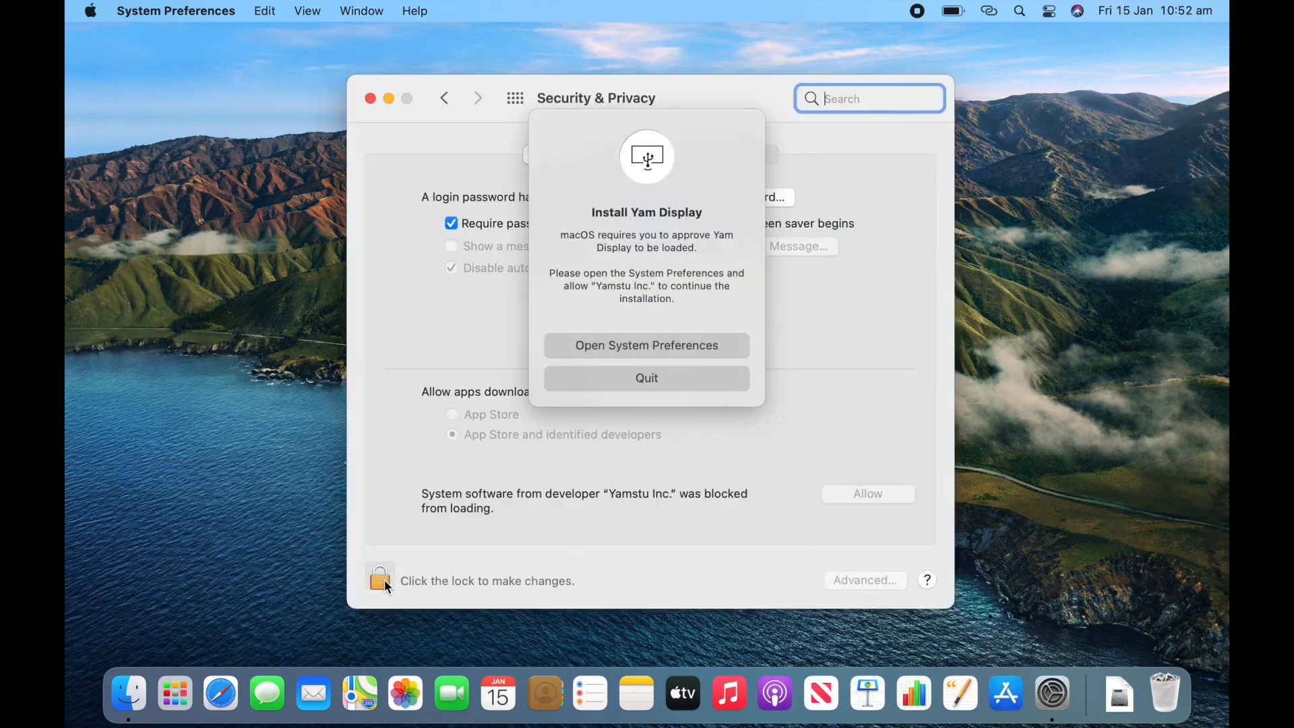
{"action": "left_click", "coordinate": [378, 577]}
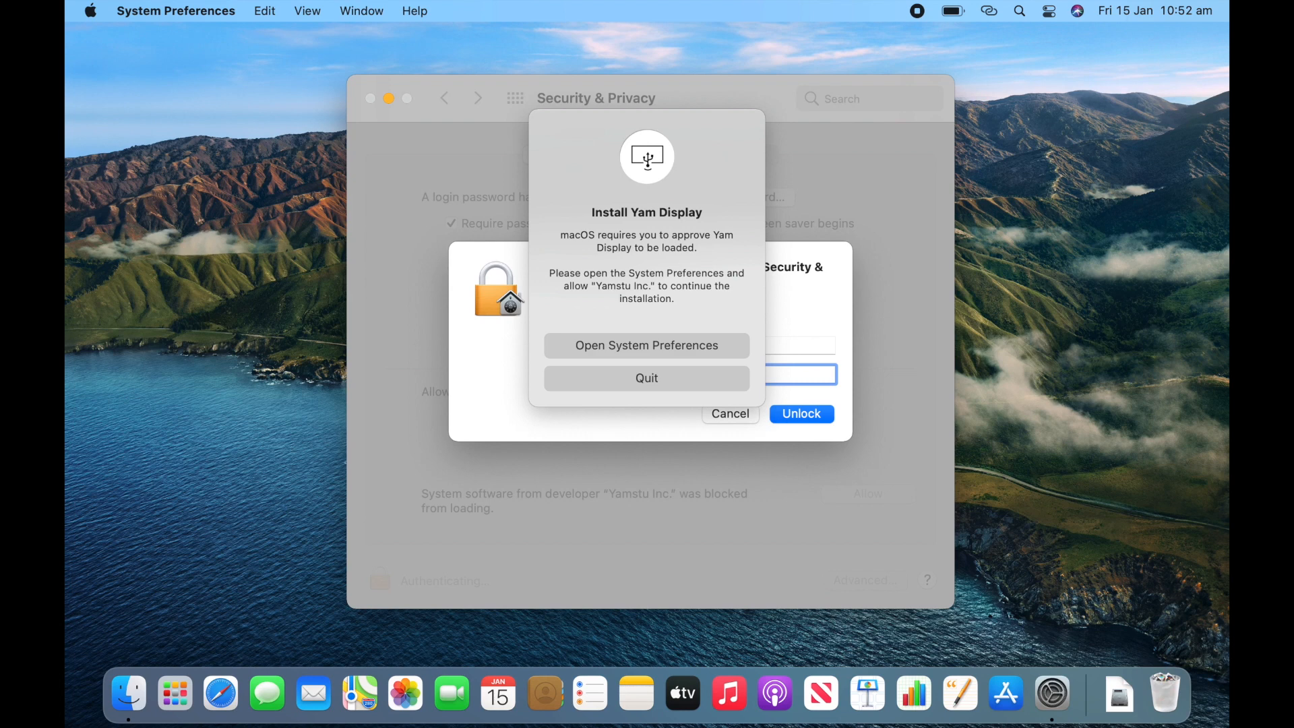
{"action": "left_click", "coordinate": [801, 413]}
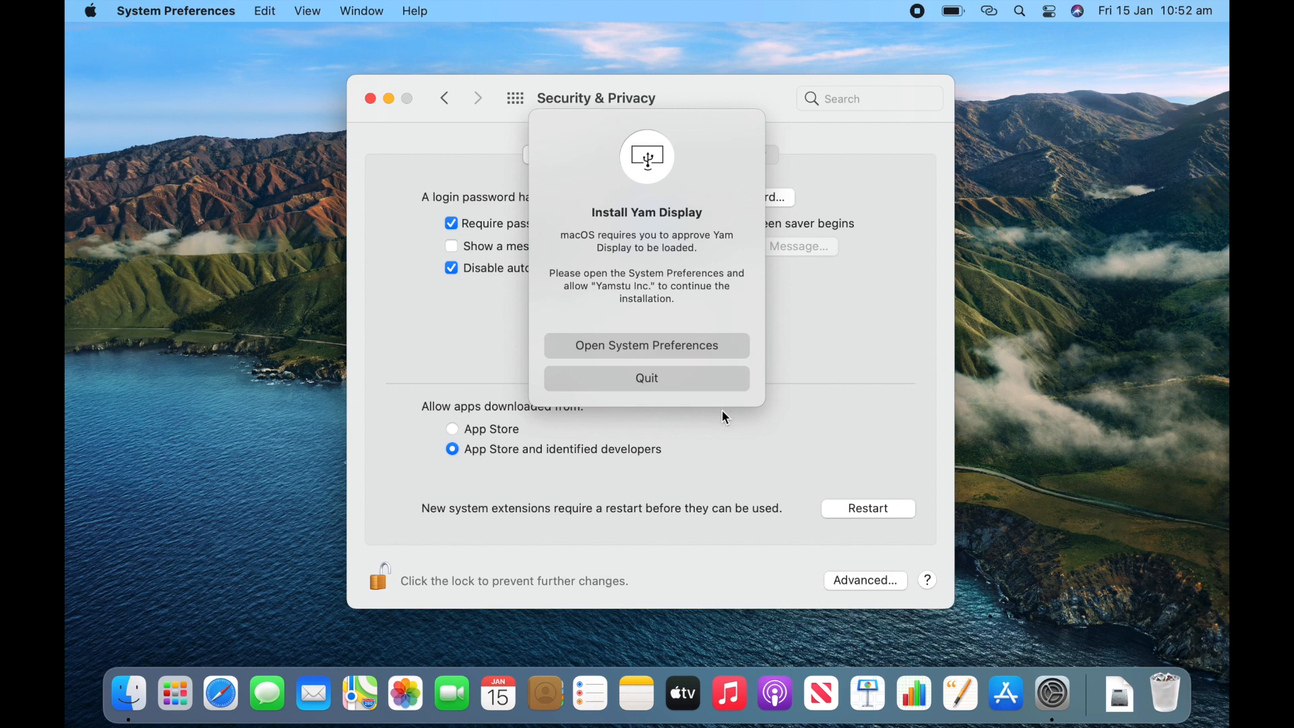
{"action": "mouse_move", "coordinate": [843, 555]}
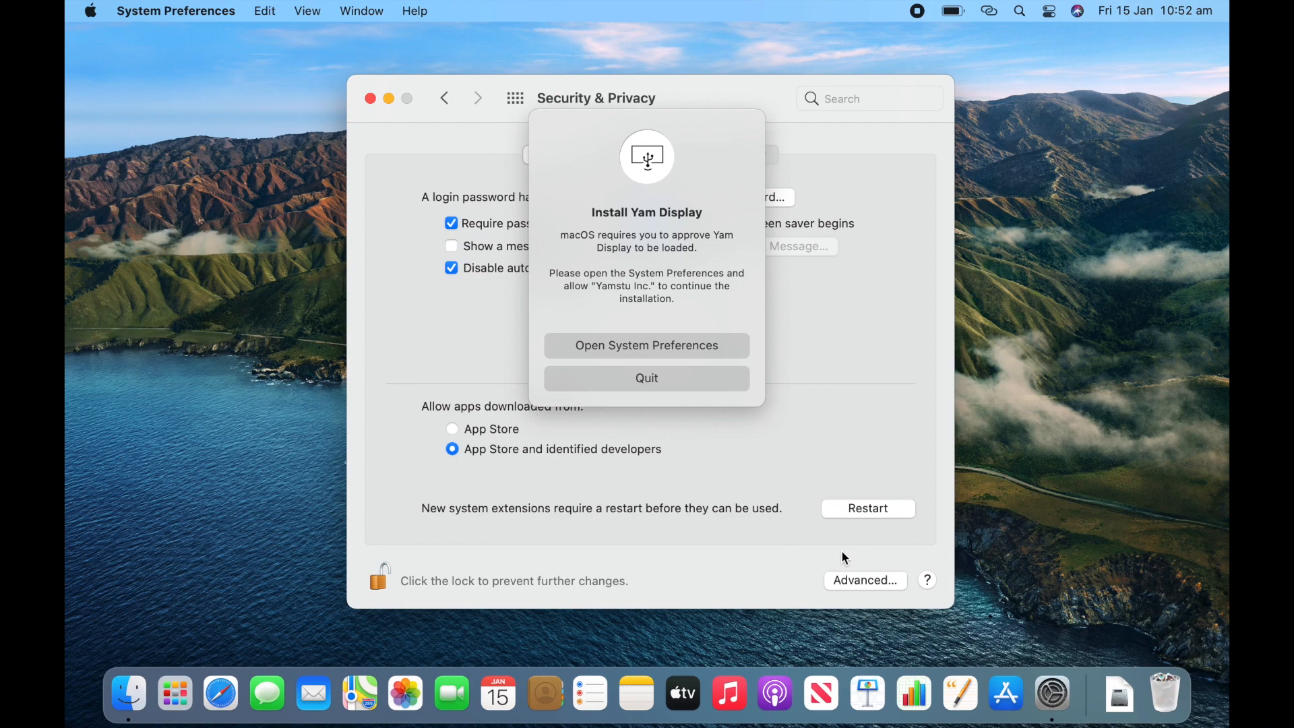
{"action": "left_click", "coordinate": [646, 378]}
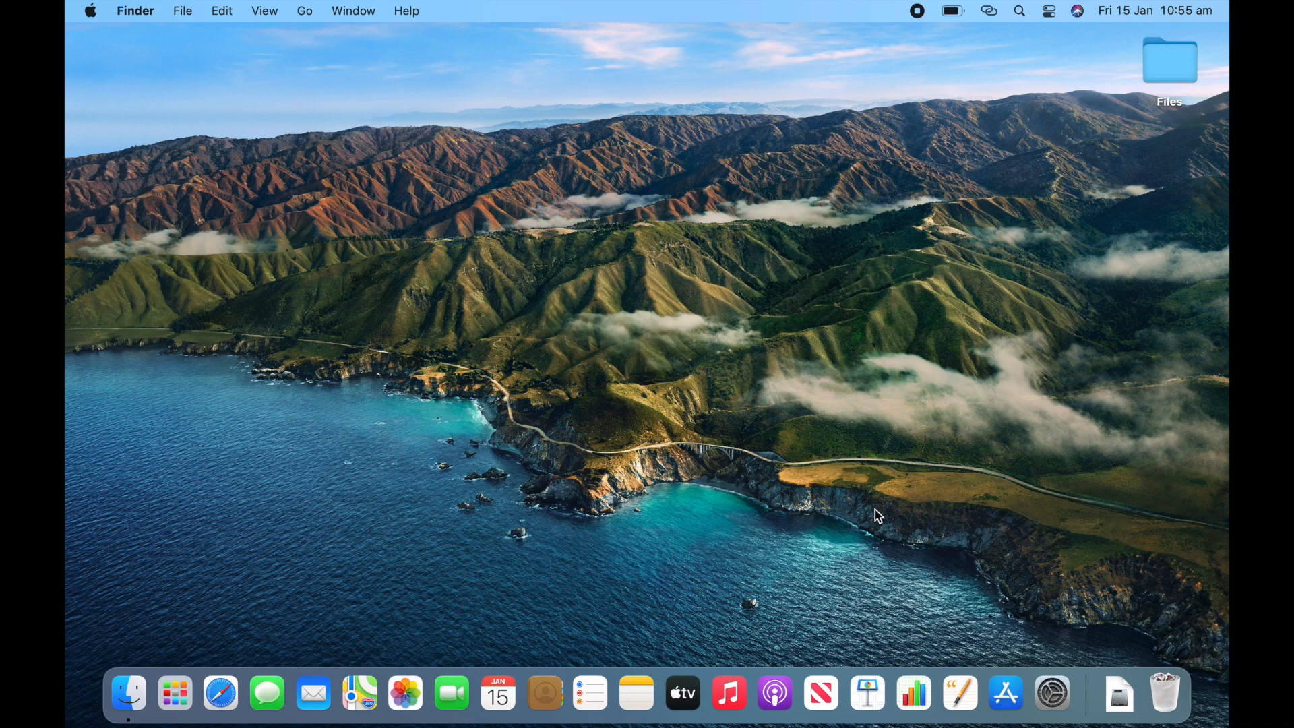
Step: Search Spotlight for 'yam display' to launch the app
{"action": "left_click", "coordinate": [1020, 12]}
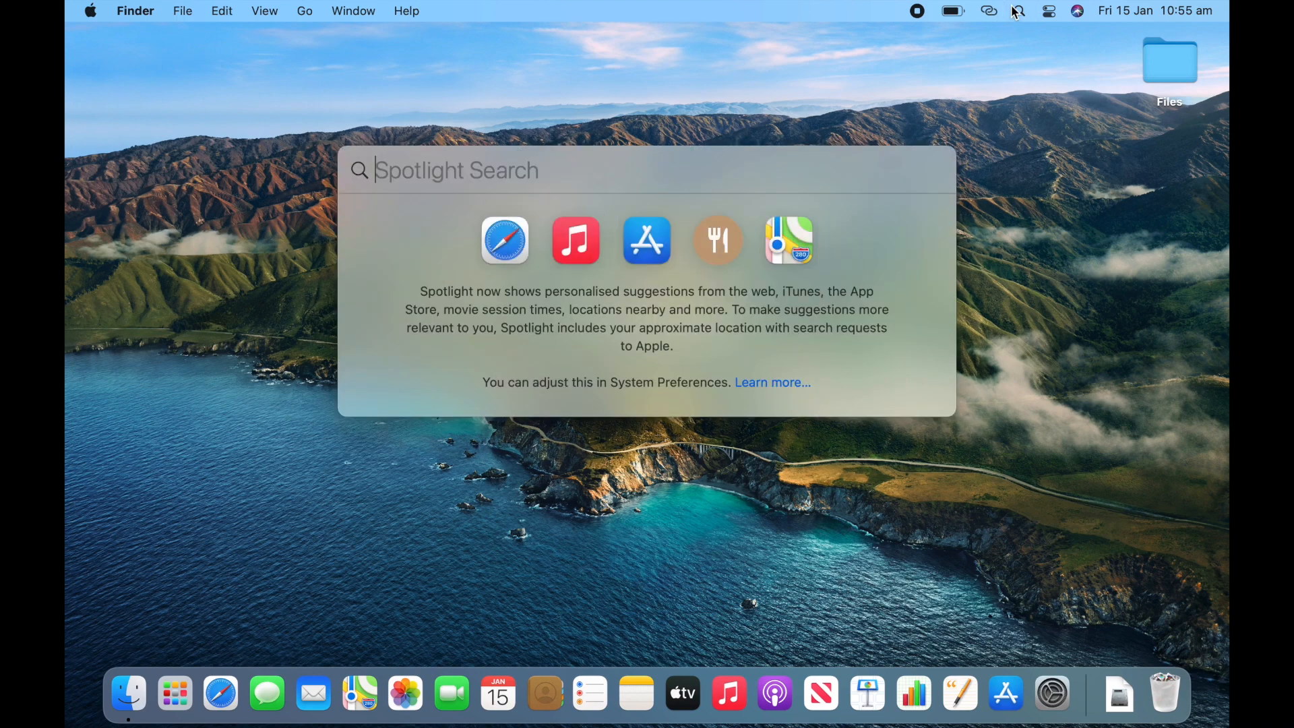
{"action": "type", "text": "yam display"}
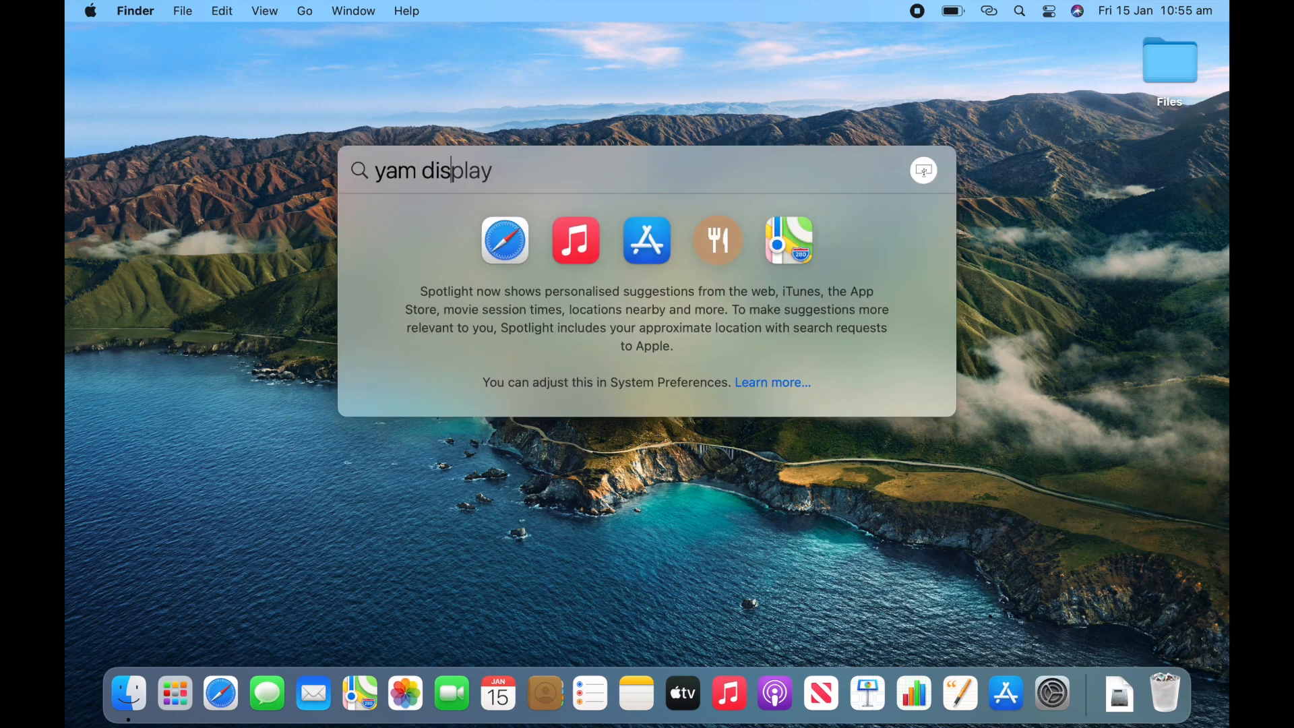
{"action": "key", "text": "Escape"}
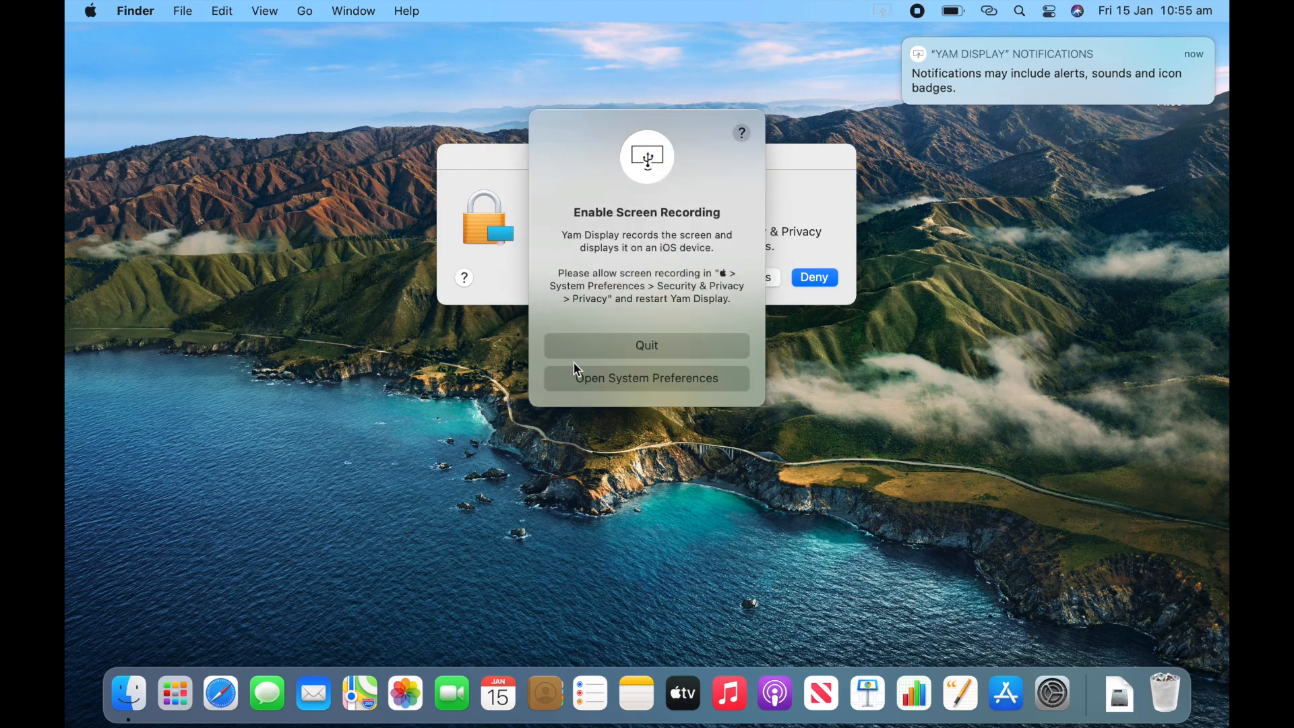
Step: Open the Screen Recording privacy settings and unlock them with the administrator password
{"action": "left_click", "coordinate": [647, 378]}
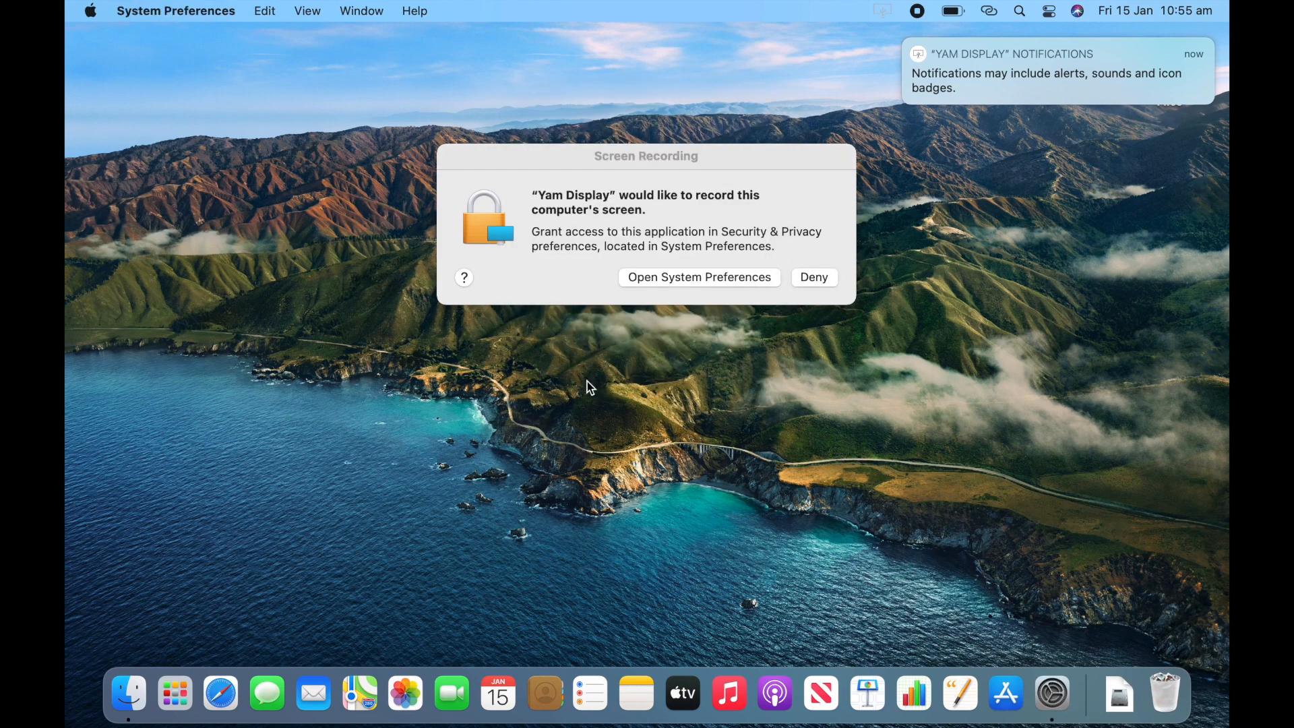
{"action": "left_click", "coordinate": [699, 276]}
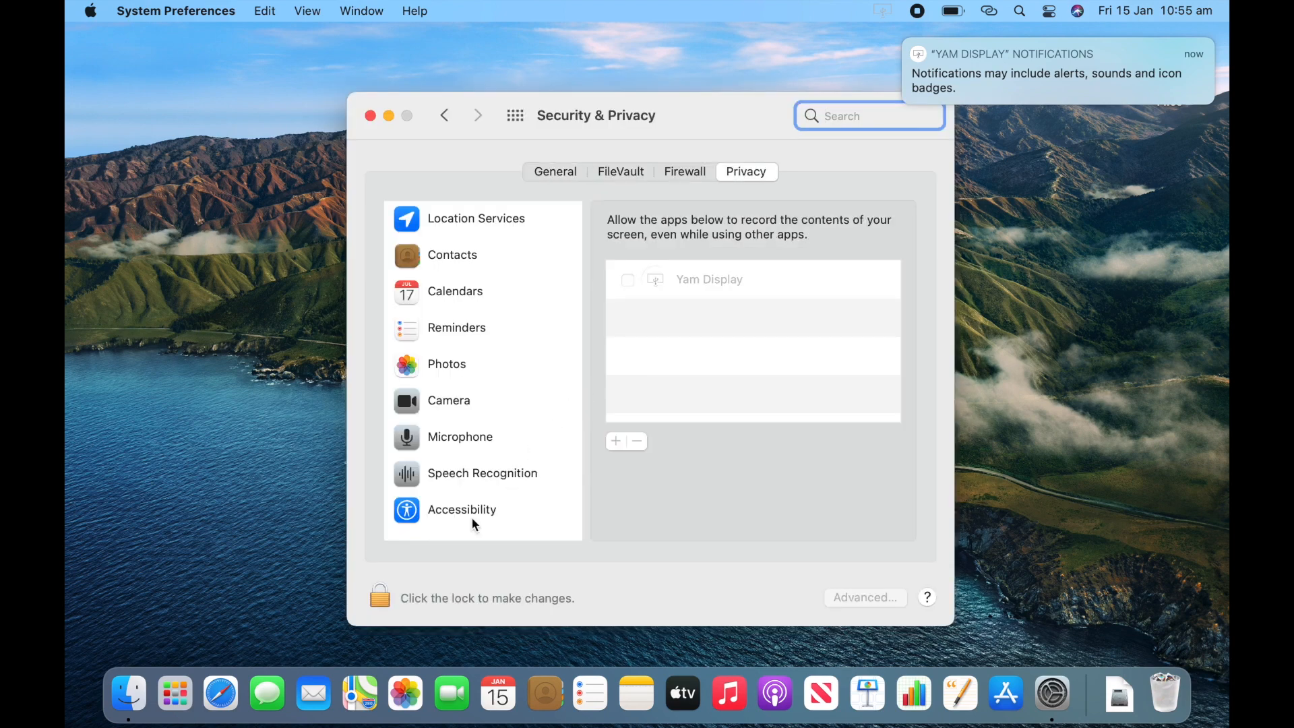
{"action": "left_click", "coordinate": [380, 595]}
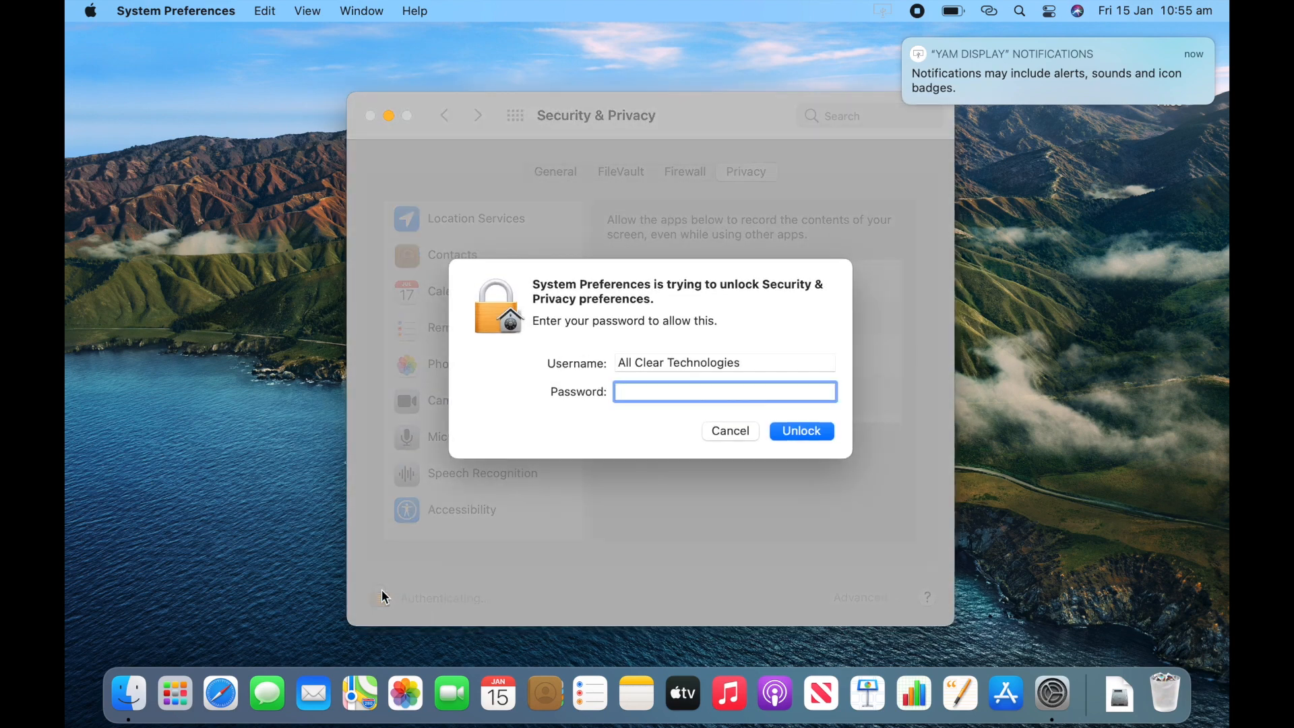
{"action": "left_click", "coordinate": [801, 430]}
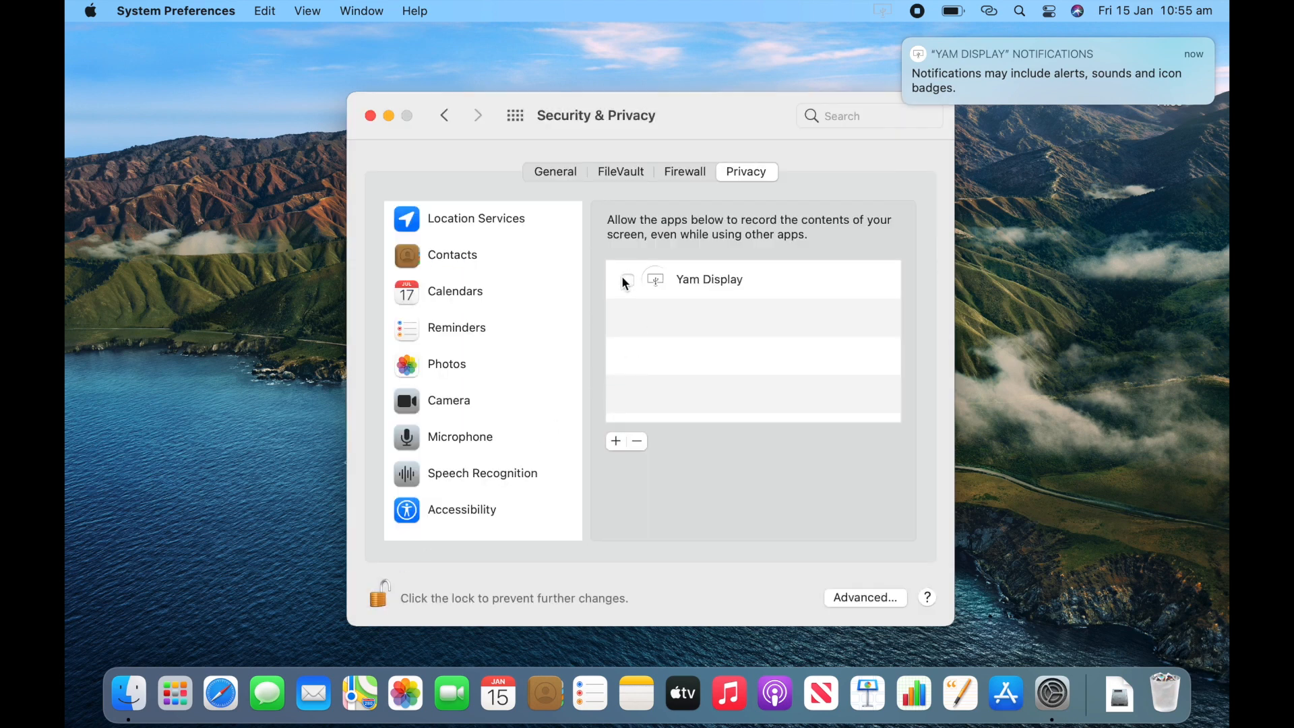
Step: Tick Yam Display under Screen Recording and choose Quit & Reopen
{"action": "left_click", "coordinate": [627, 280]}
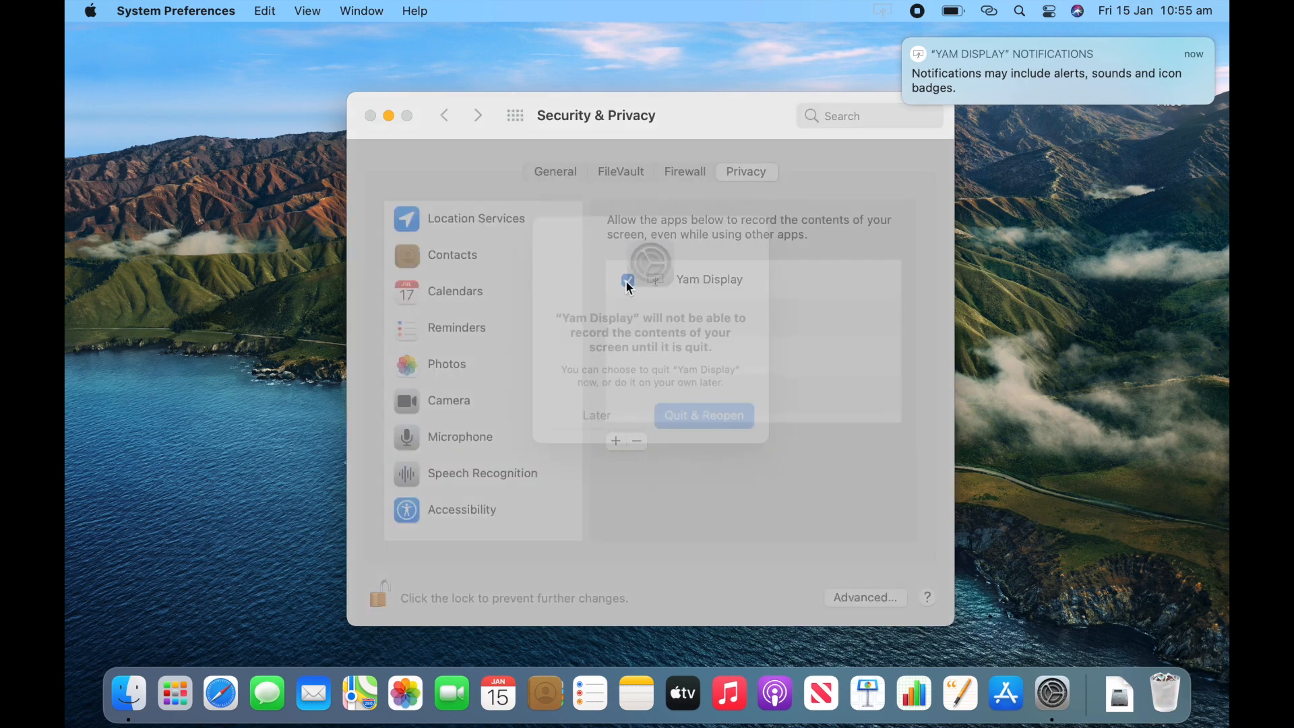
{"action": "left_click", "coordinate": [627, 281]}
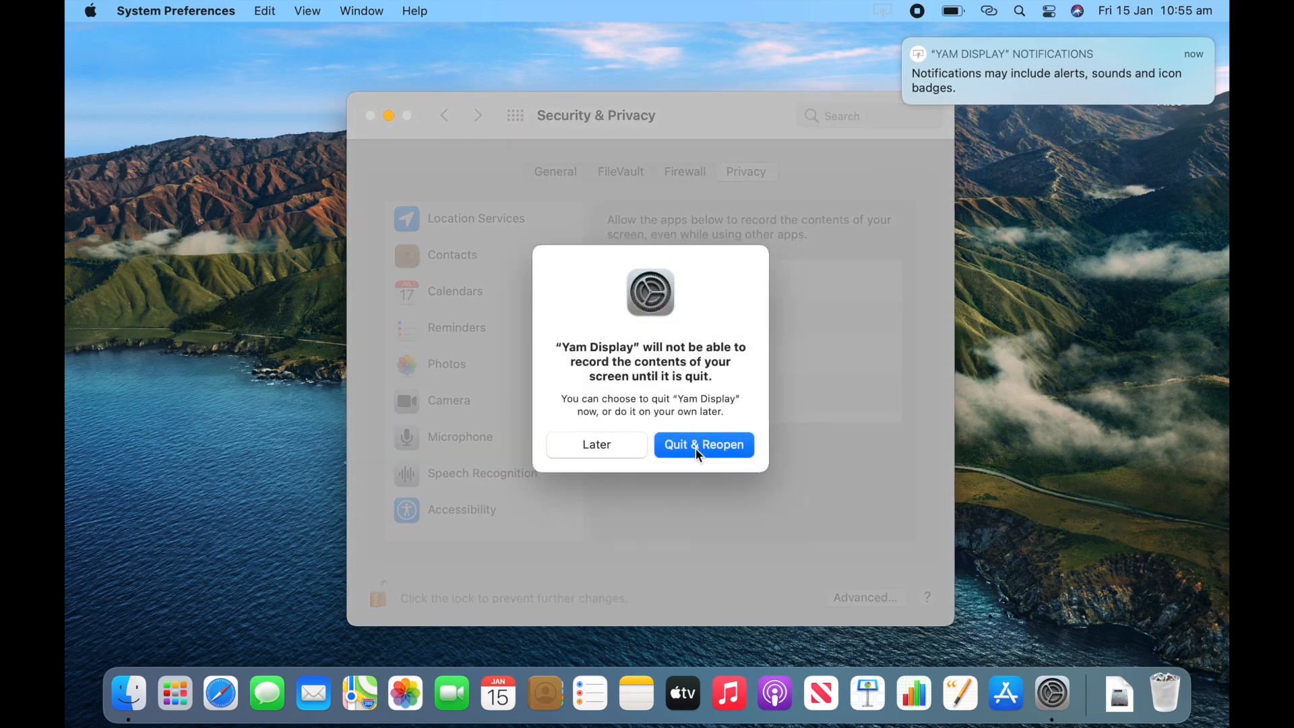
{"action": "left_click", "coordinate": [703, 444]}
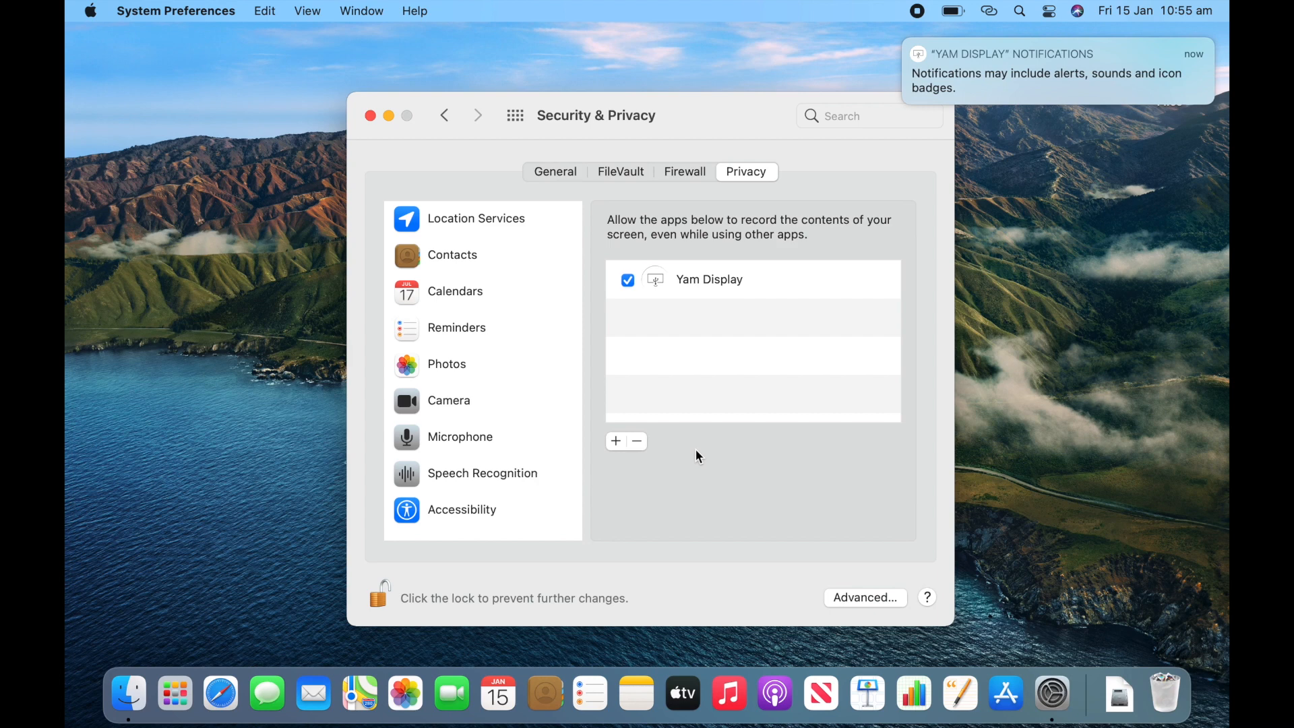
{"action": "left_click", "coordinate": [378, 596]}
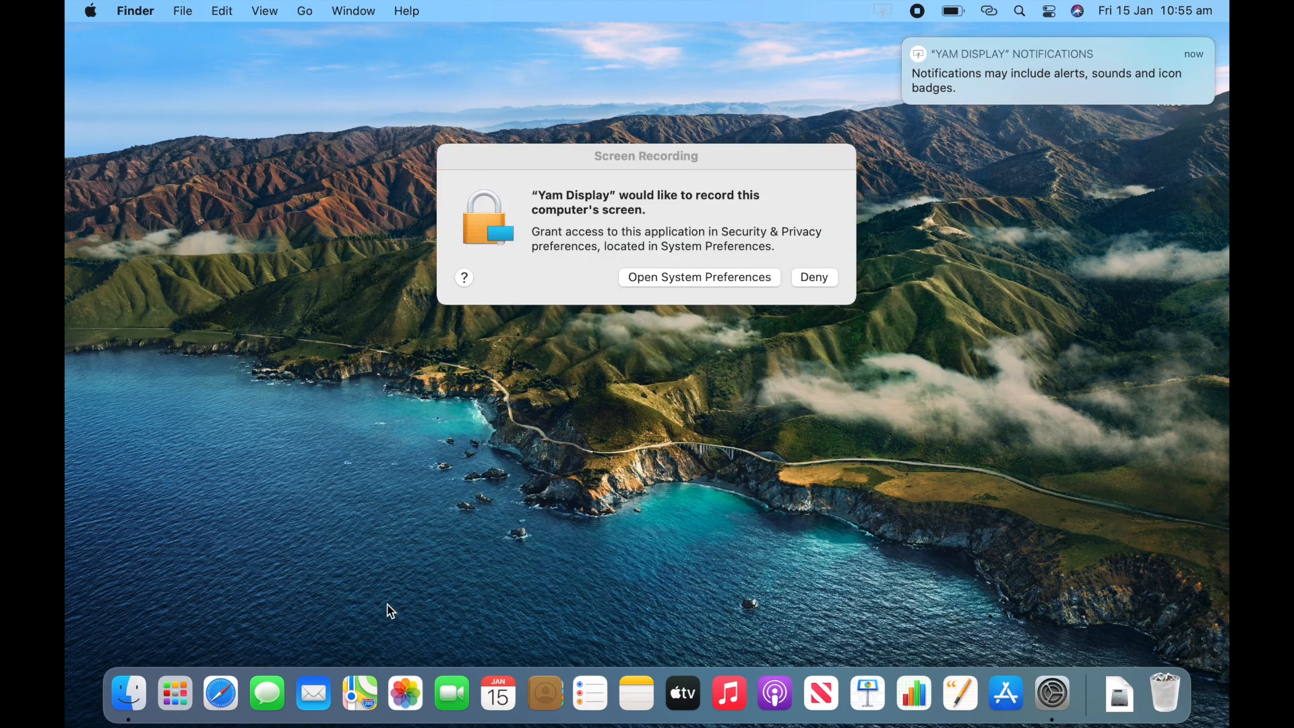
{"action": "mouse_move", "coordinate": [788, 184]}
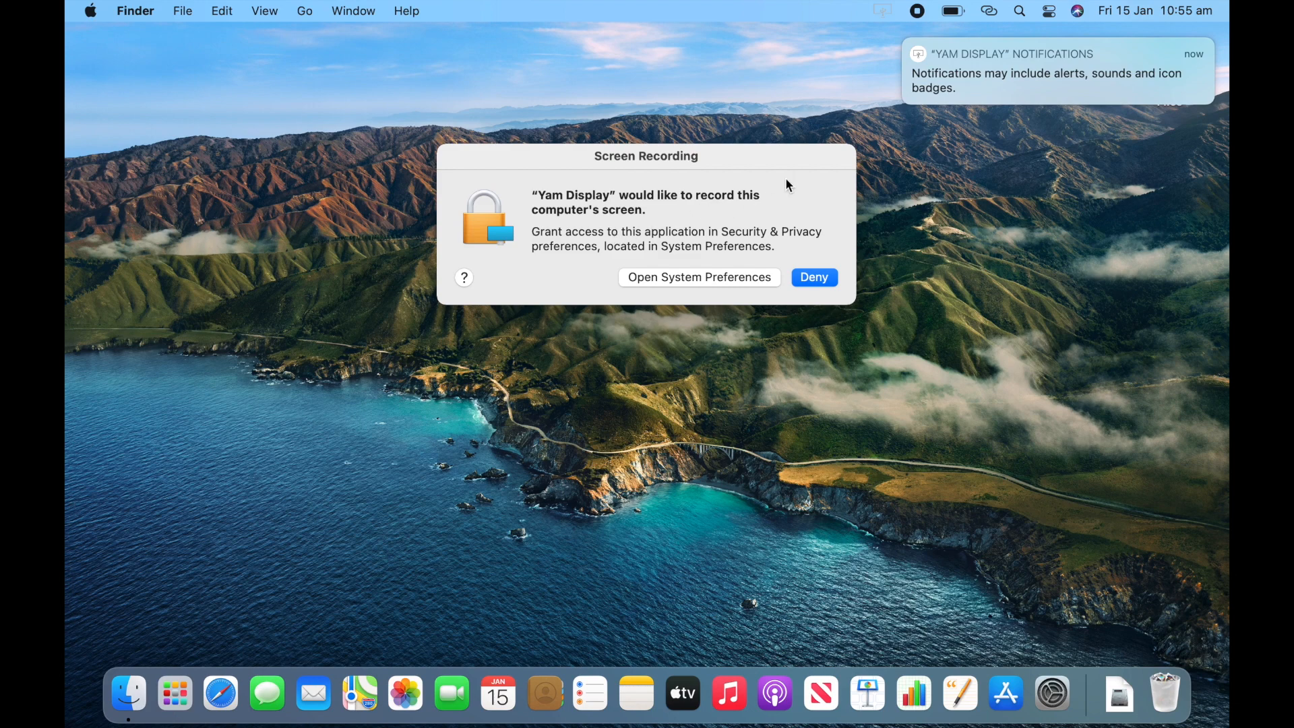
Step: Show Yam Display's notification options, then relaunch it from a Spotlight search for 'yam display'
{"action": "left_click", "coordinate": [1180, 87]}
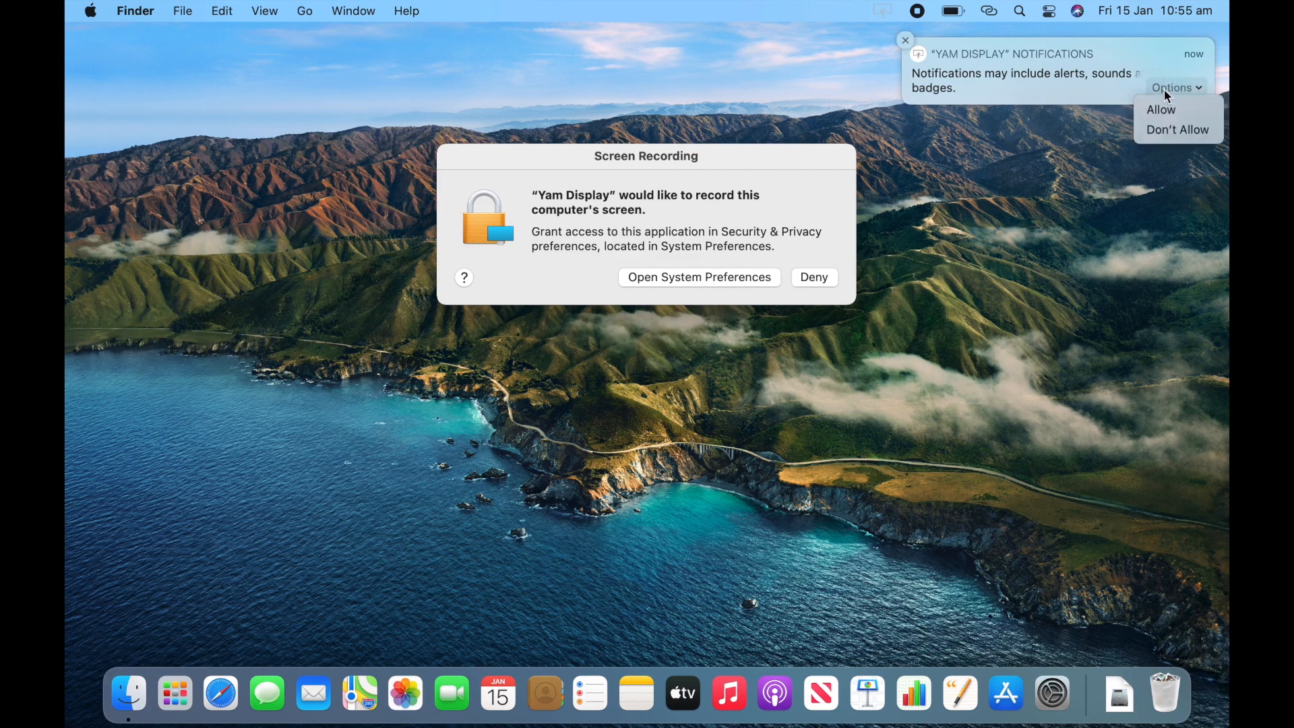
{"action": "mouse_move", "coordinate": [1177, 109]}
{"action": "type", "text": "yam"}
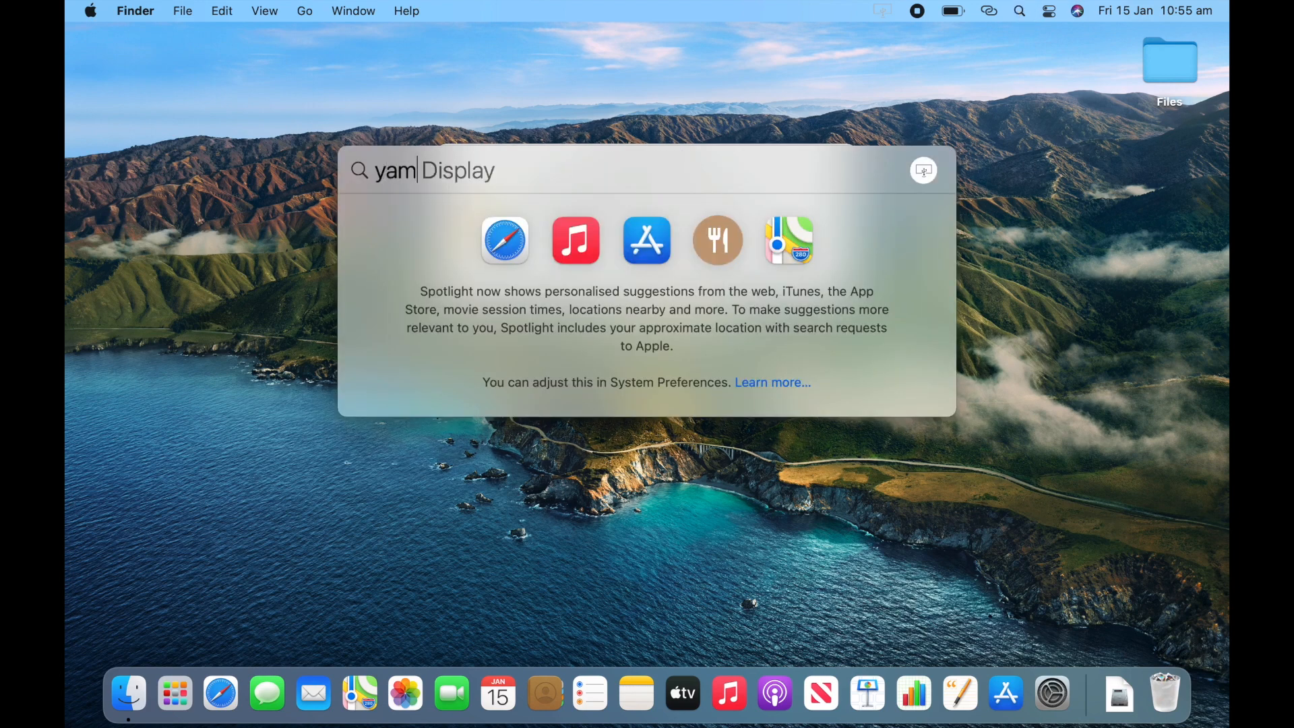
{"action": "type", "text": "display"}
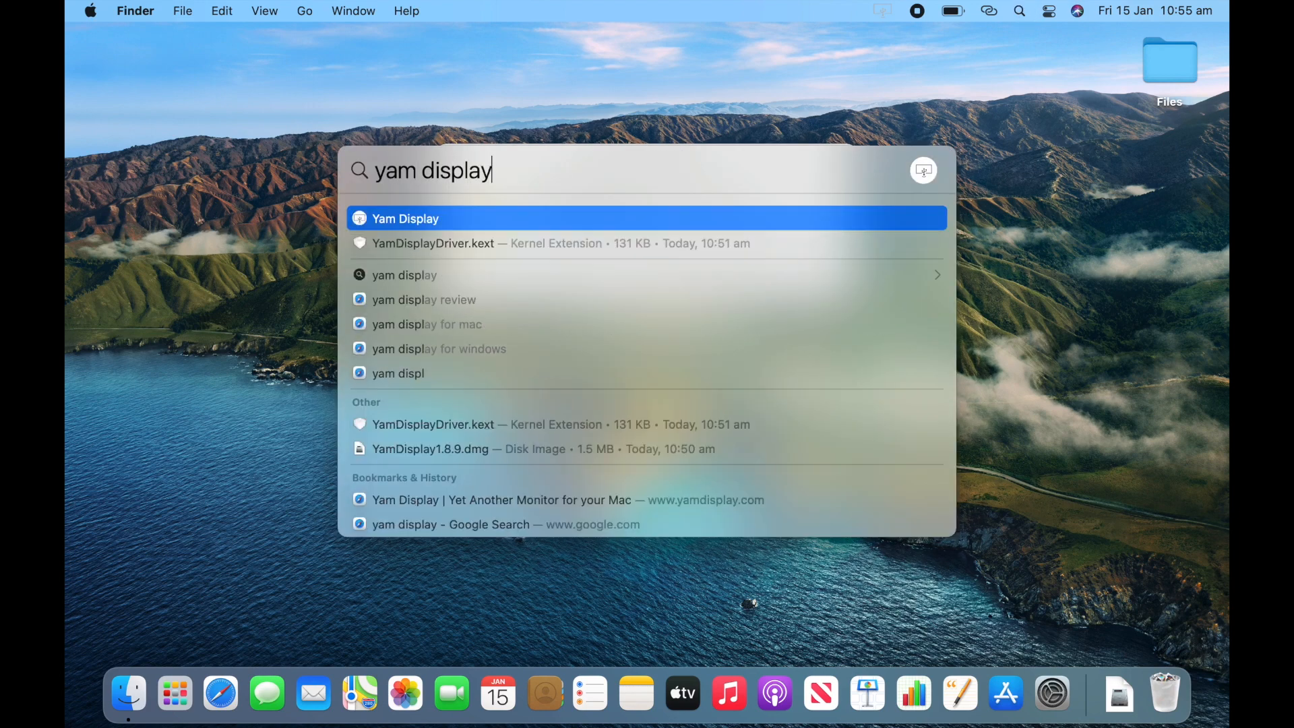
{"action": "left_click", "coordinate": [401, 219]}
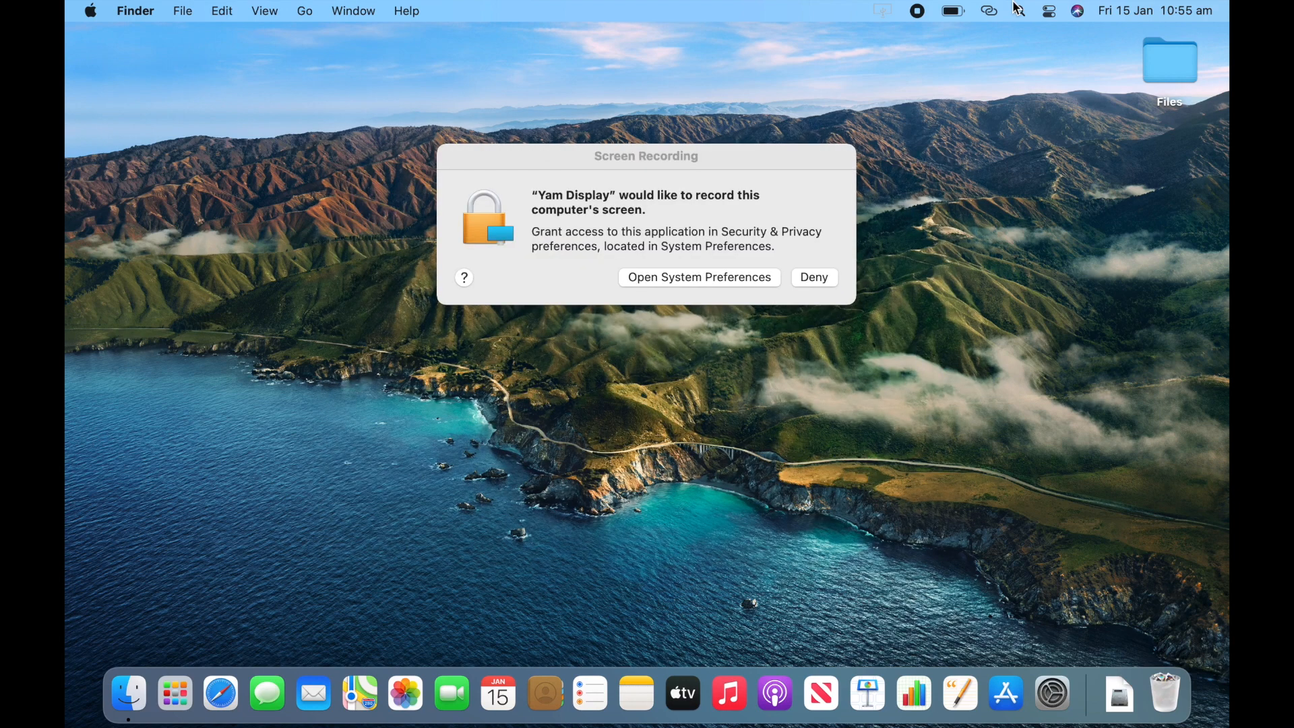
Step: Show the Yam Display 1.8.9 menu, waiting for connection with Extend Display checked
{"action": "left_click", "coordinate": [880, 11]}
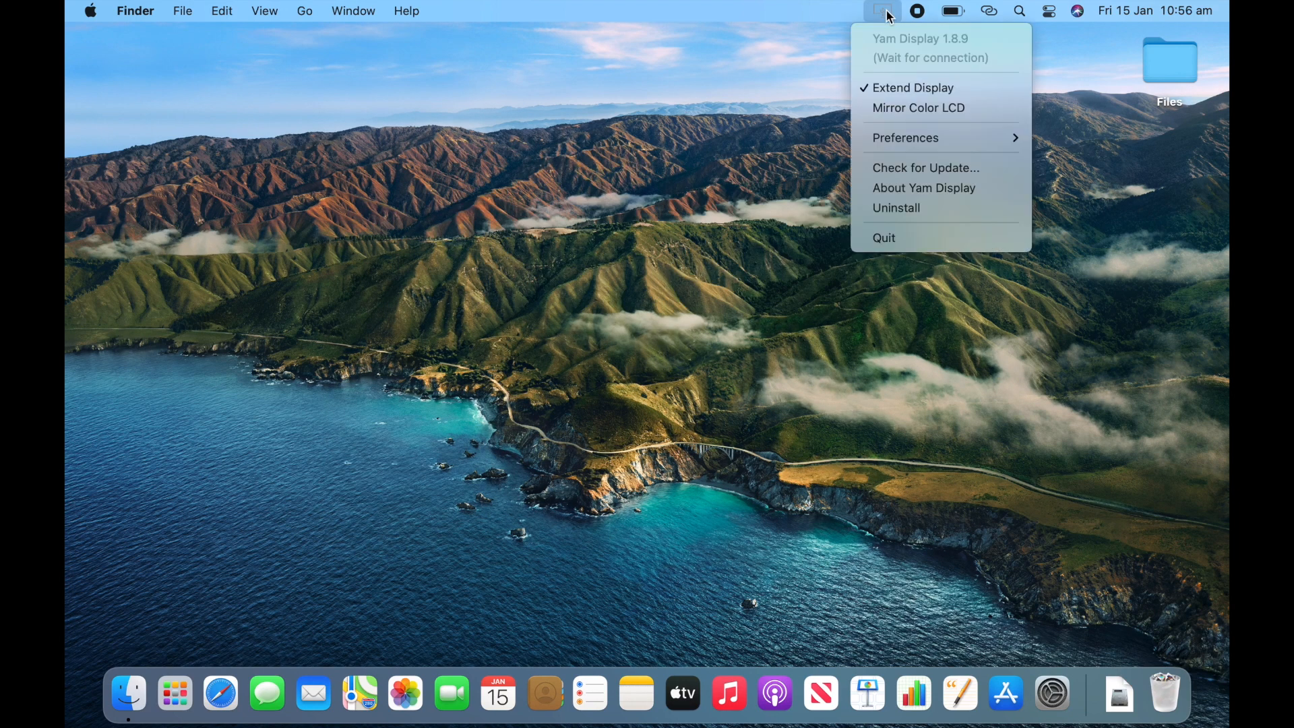
{"action": "mouse_move", "coordinate": [898, 58]}
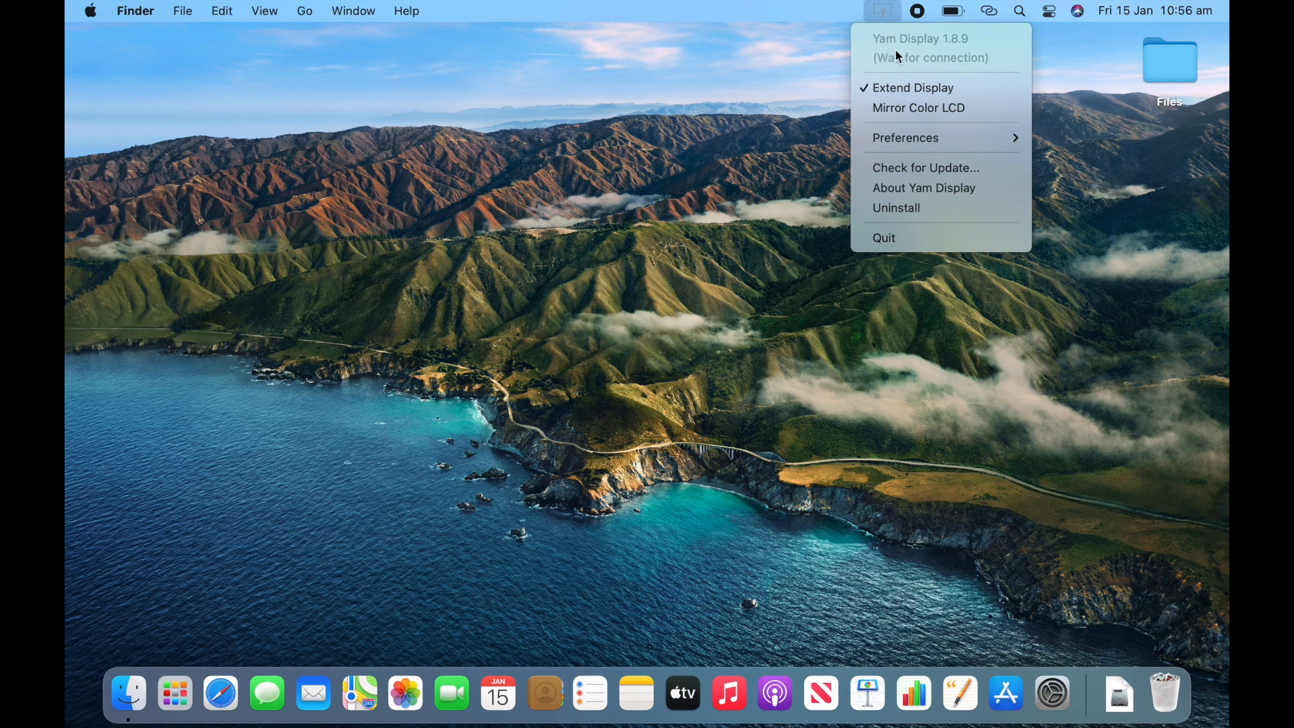
{"action": "mouse_move", "coordinate": [1015, 49]}
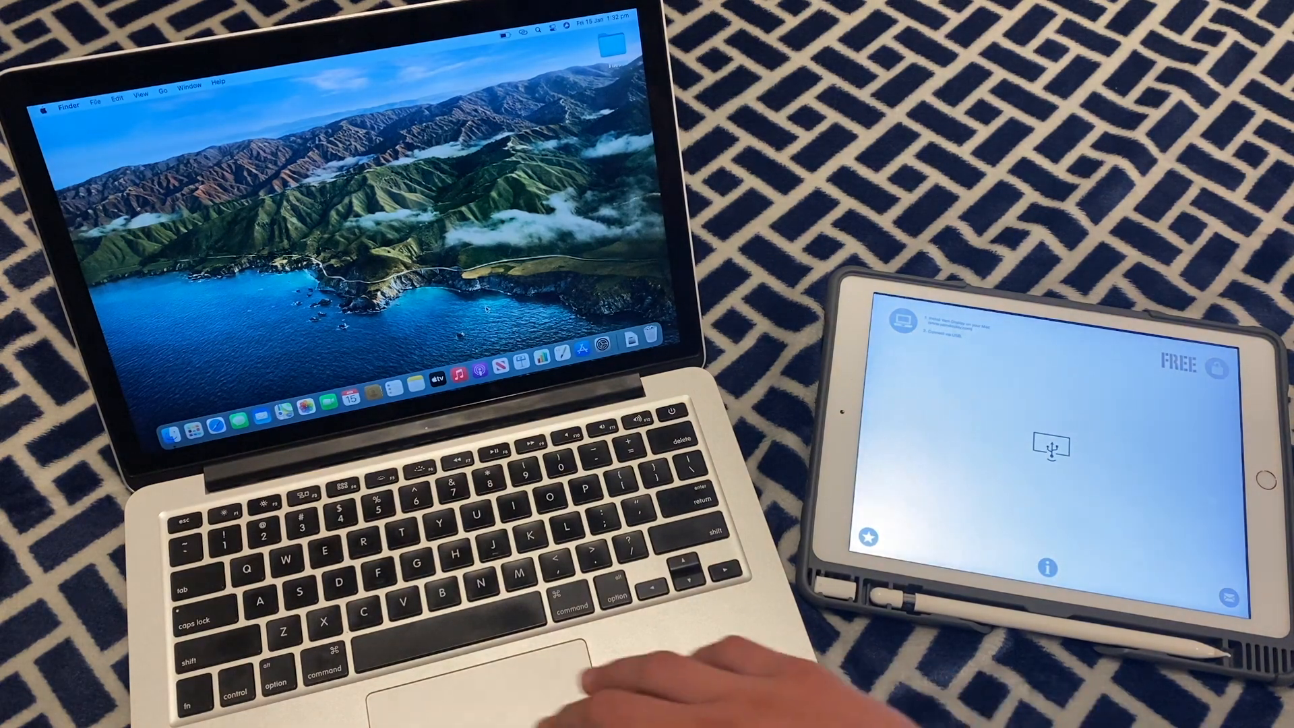
Step: Search for Yam Display and show its menu, still waiting for the iPad
{"action": "type", "text": "yam Display"}
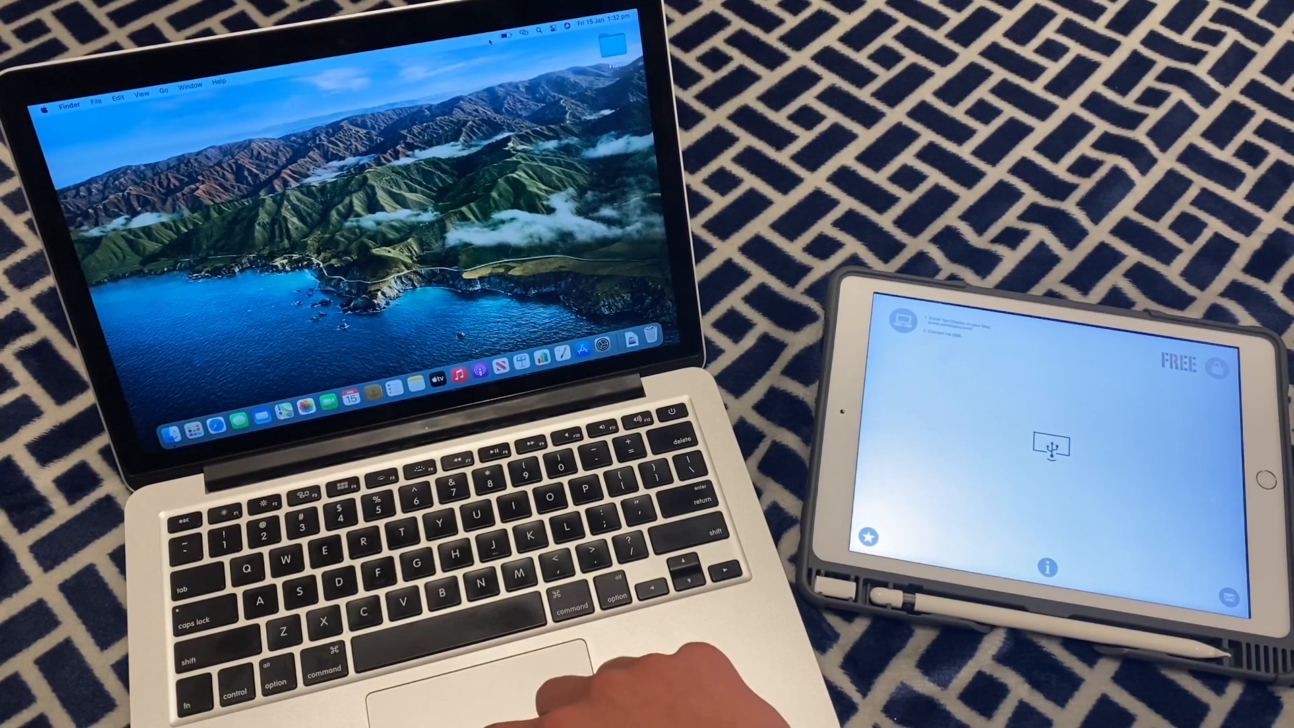
{"action": "left_click", "coordinate": [507, 32]}
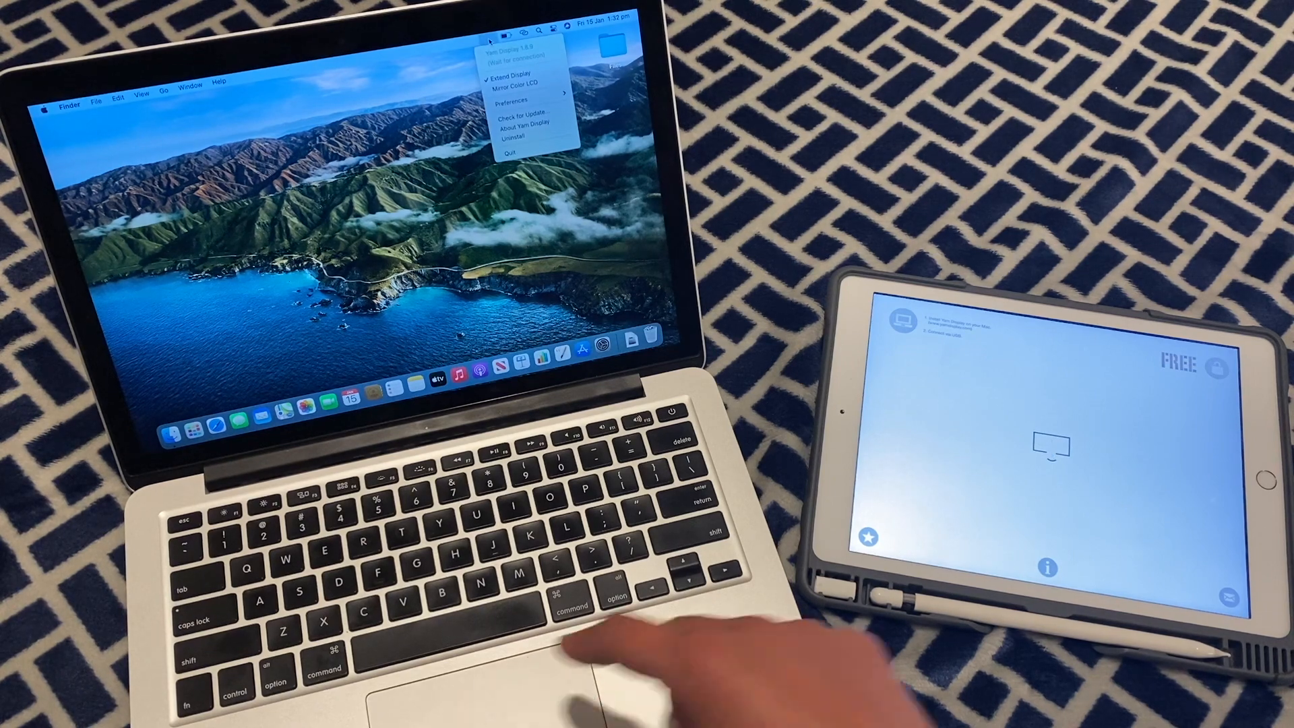